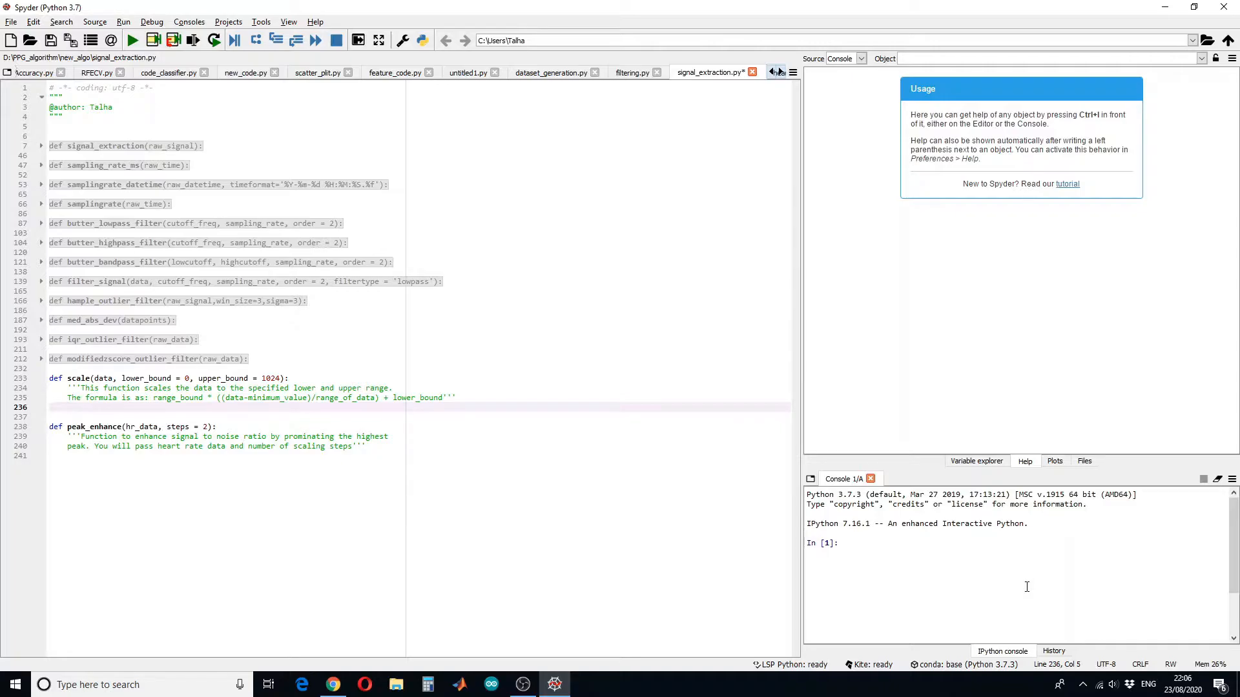
- In scale(), define range_bound as upper_bound minus lower_bound
{"action": "left_click", "coordinate": [71, 406]}
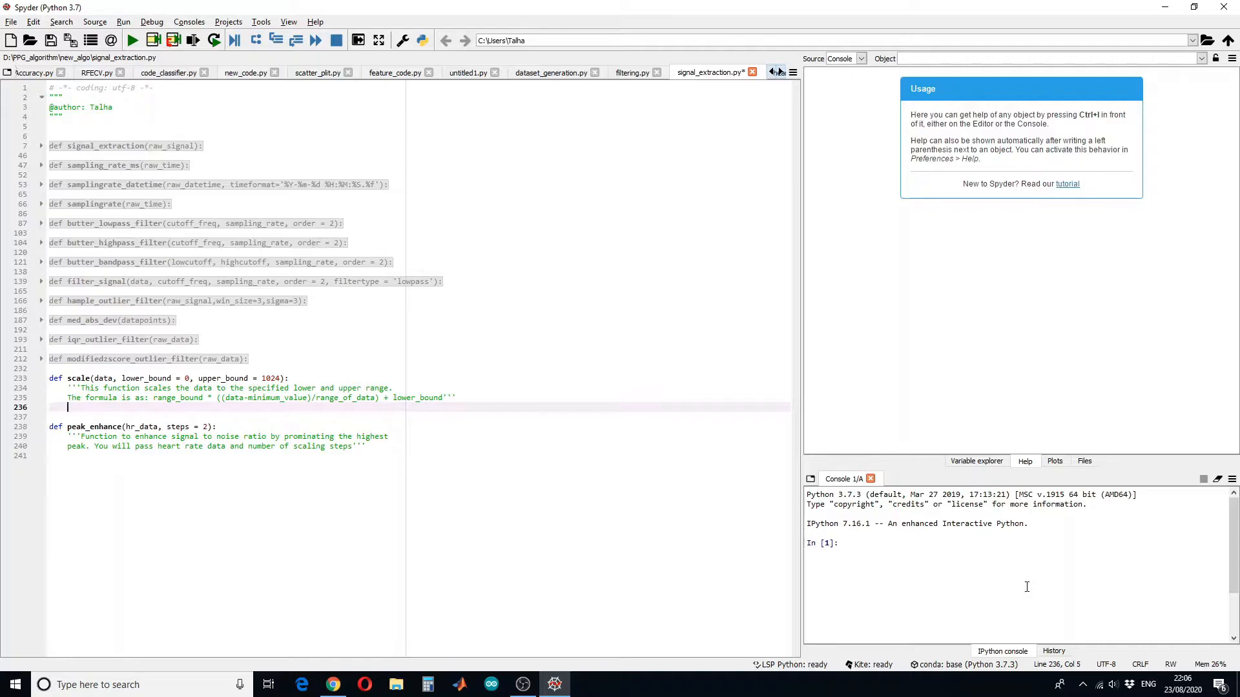
{"action": "type", "text": "range_bound"}
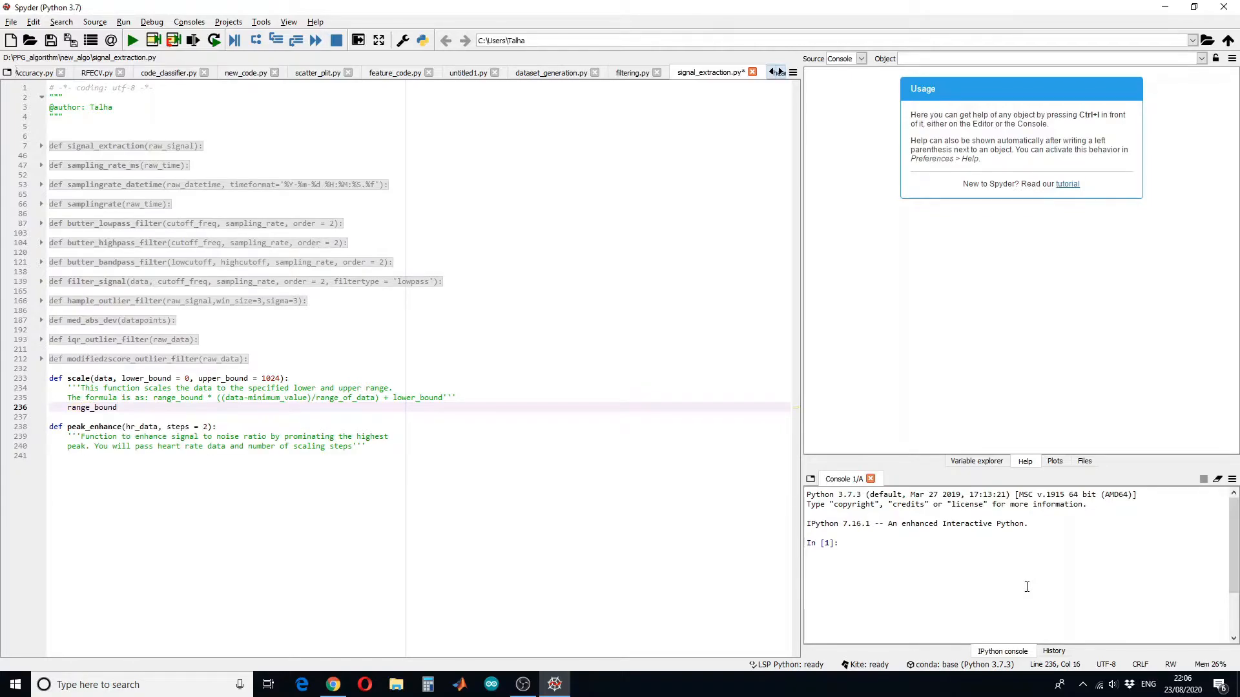
{"action": "type", "text": "= upp"}
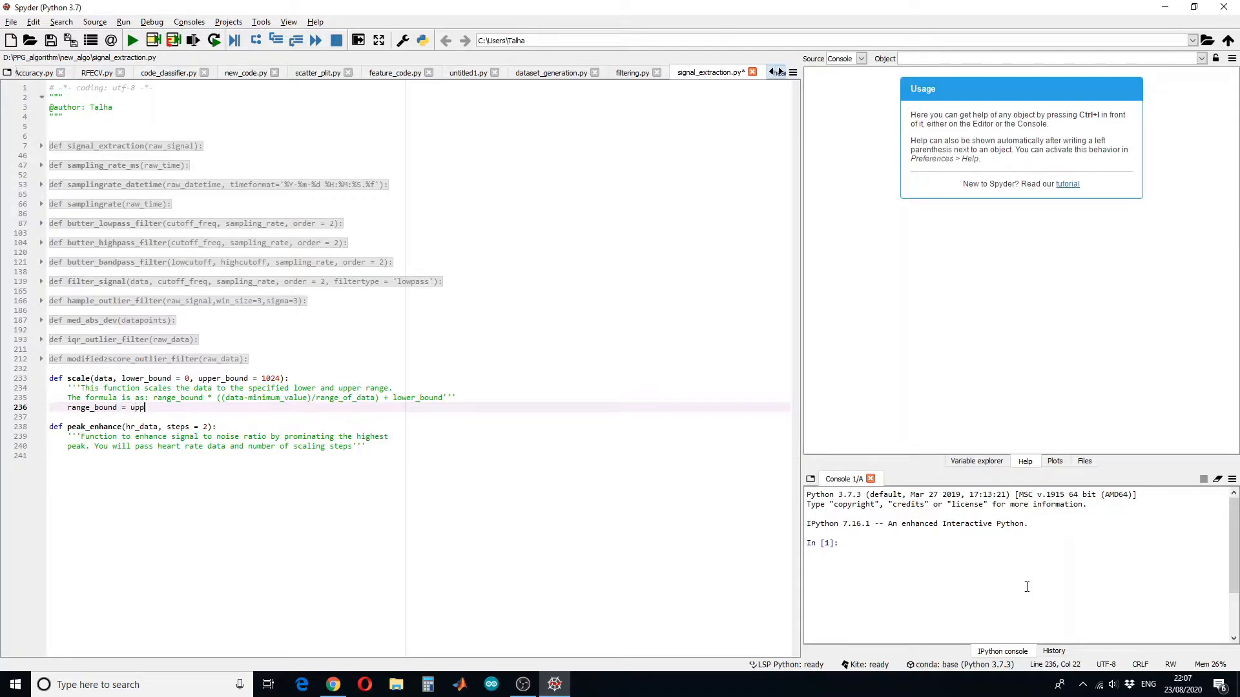
{"action": "type", "text": "er_bound - lower_bound"}
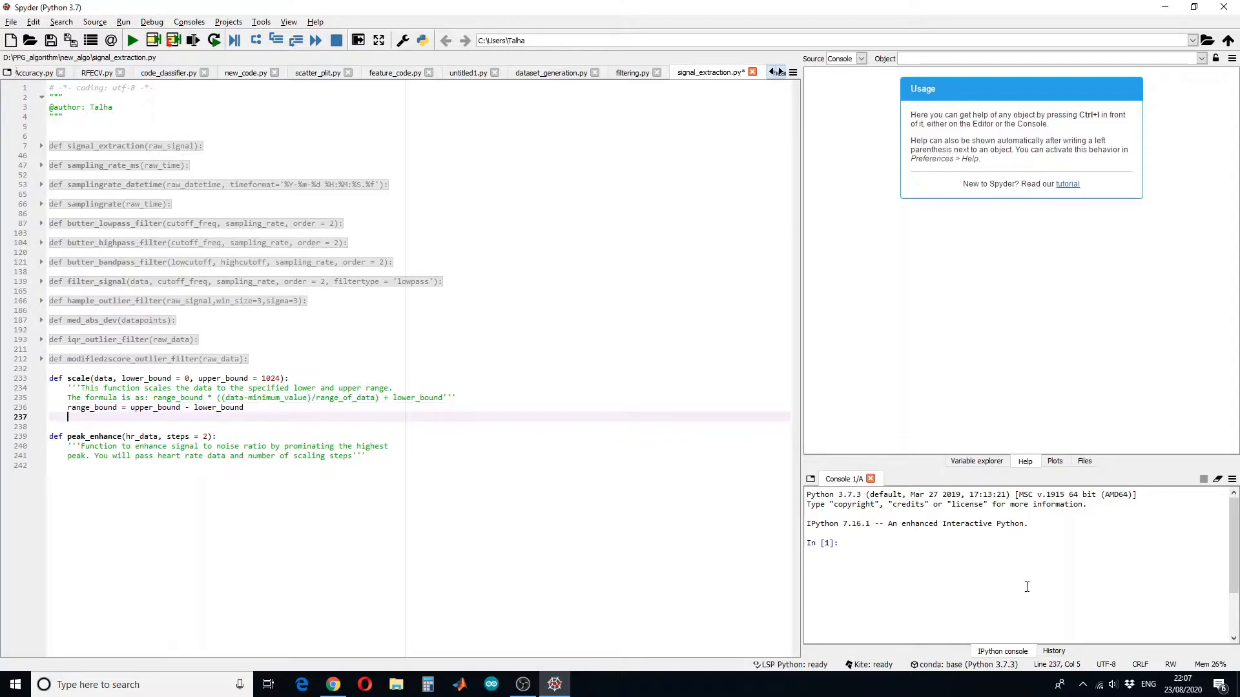
- Compute range_data from np.max/np.min and rescale data as range_bound * (data - np.min(data)) / range_data
{"action": "type", "text": "range_data = np.max("}
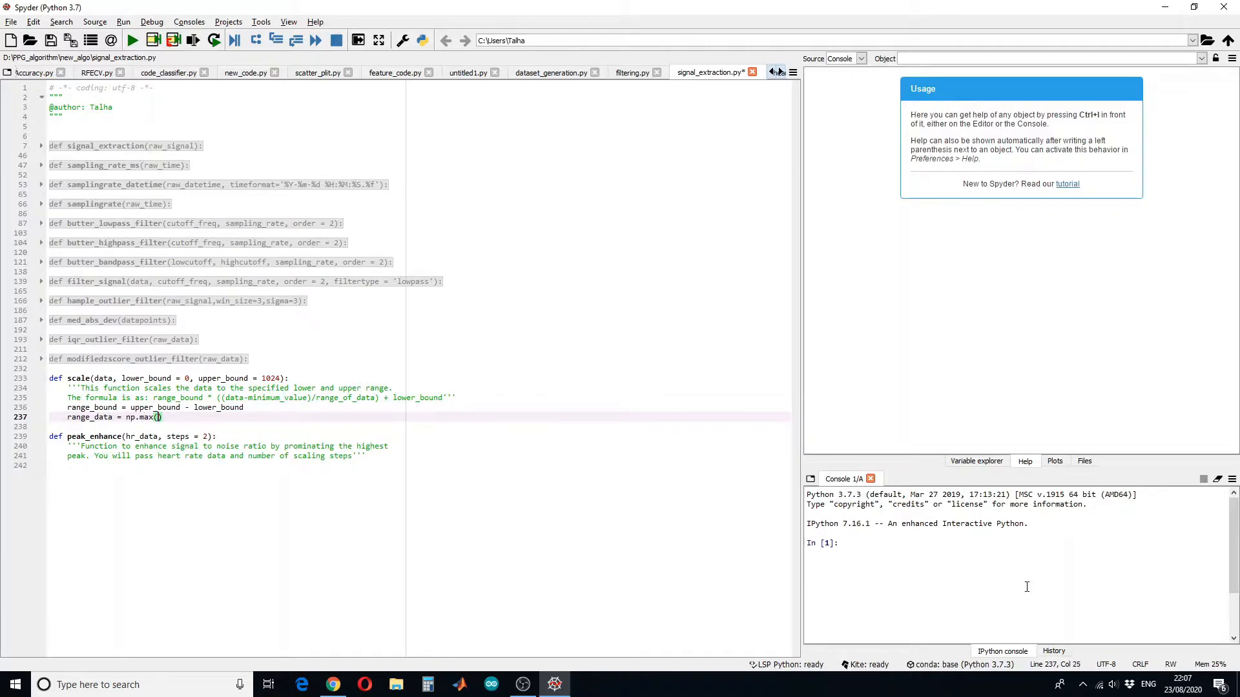
{"action": "type", "text": "data"}
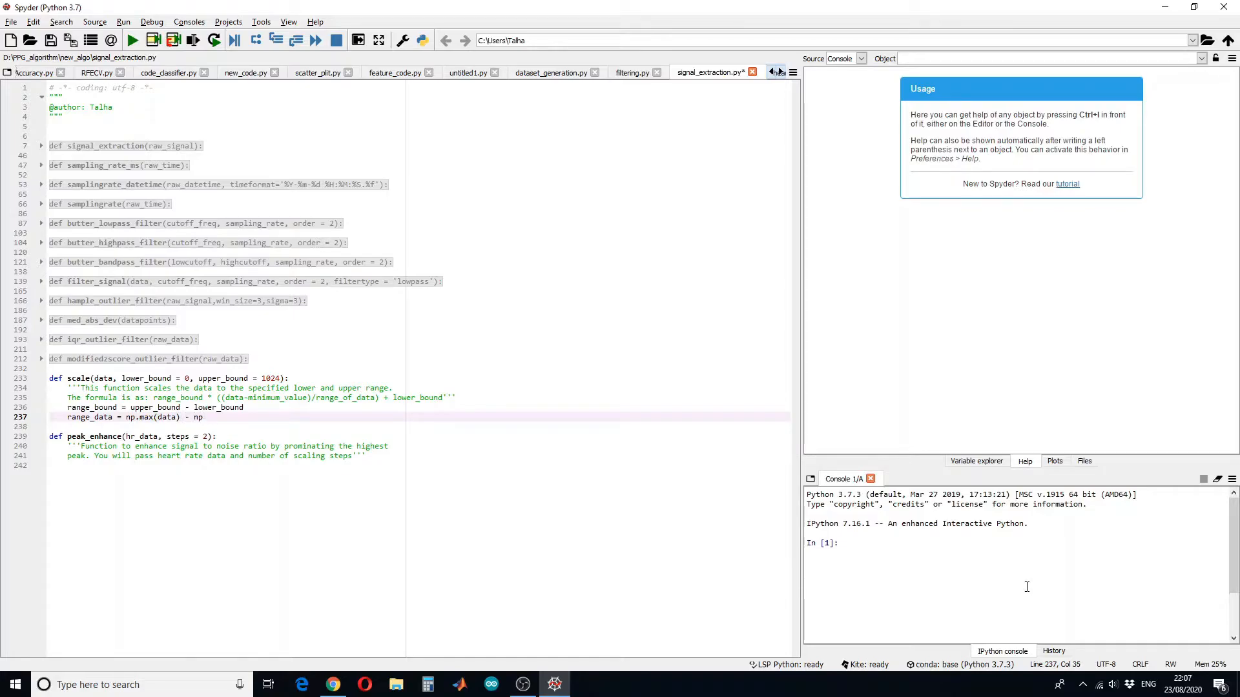
{"action": "type", "text": ".min(data"}
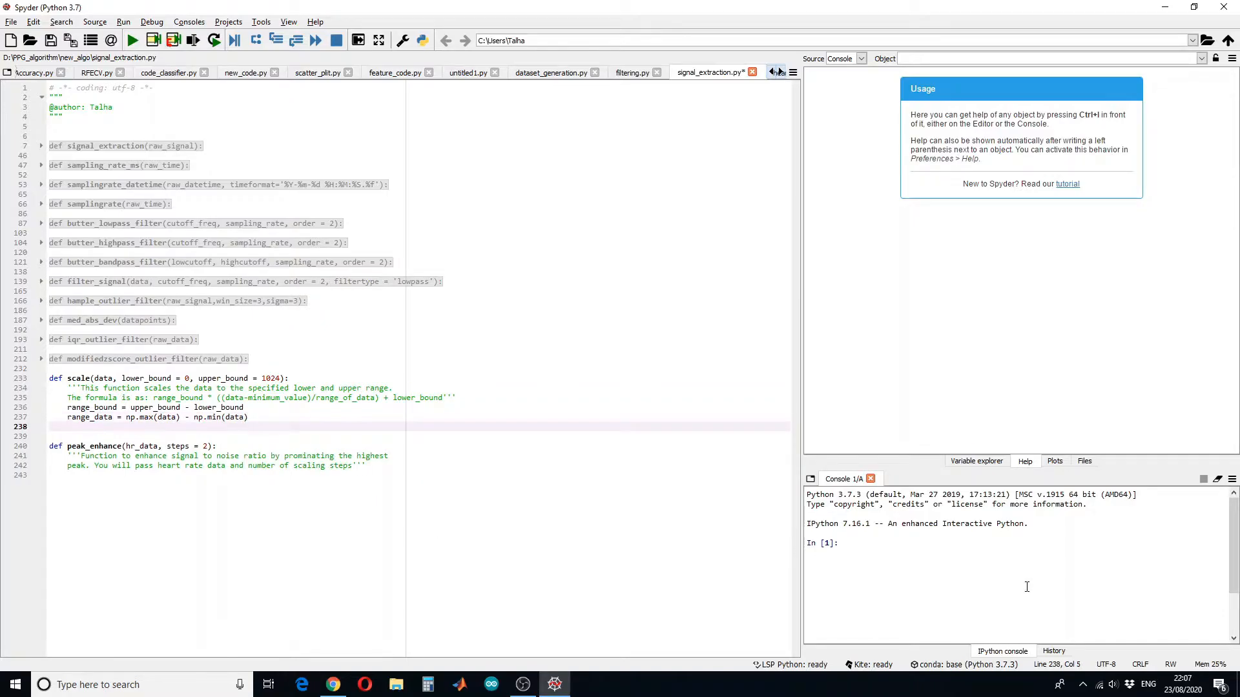
{"action": "type", "text": "data"}
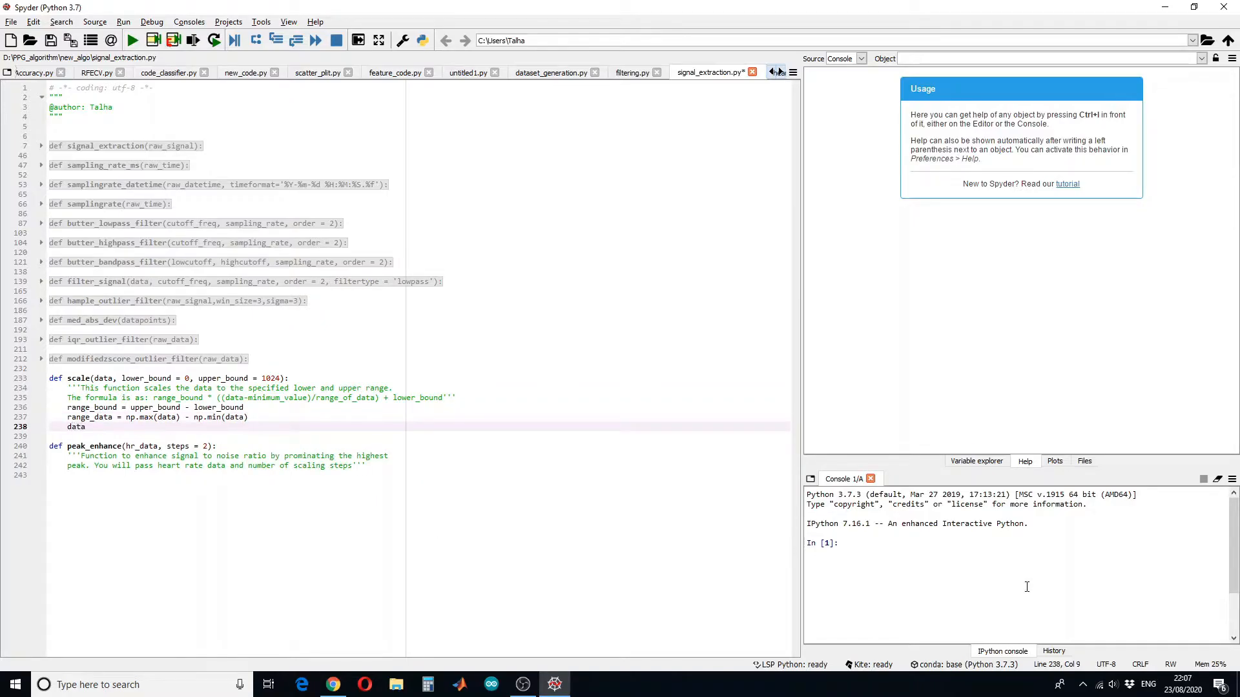
{"action": "type", "text": "= range_bound"}
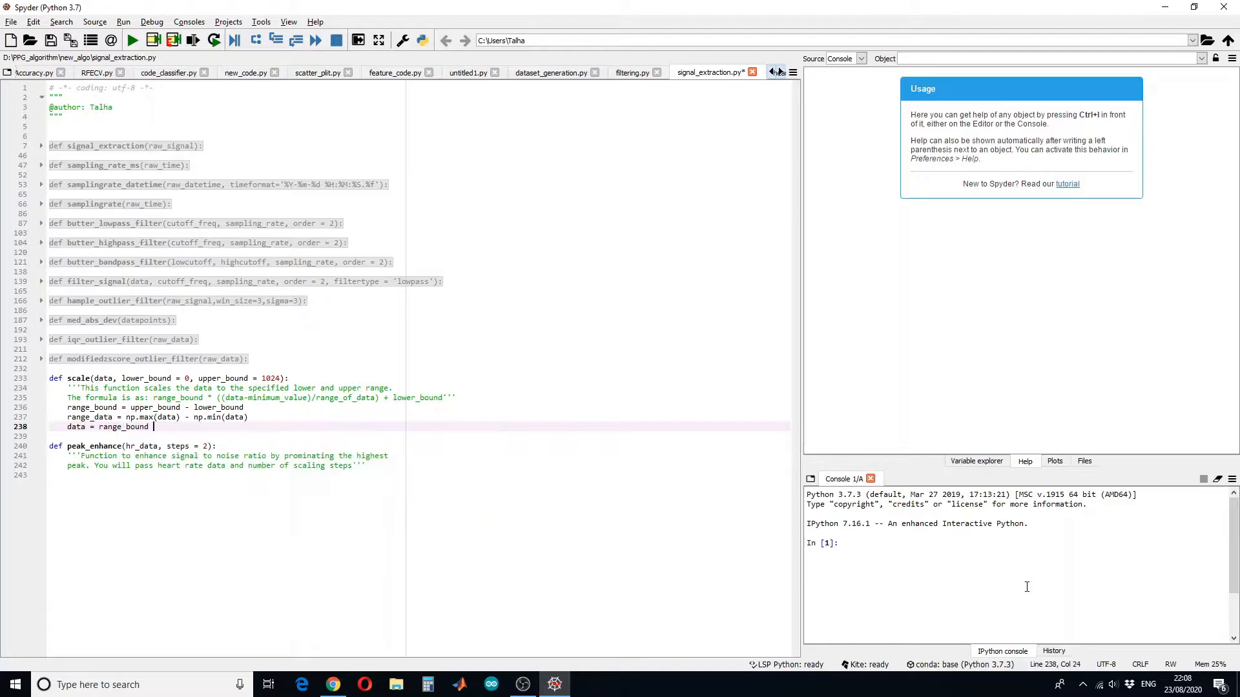
{"action": "type", "text": "* ((data-("}
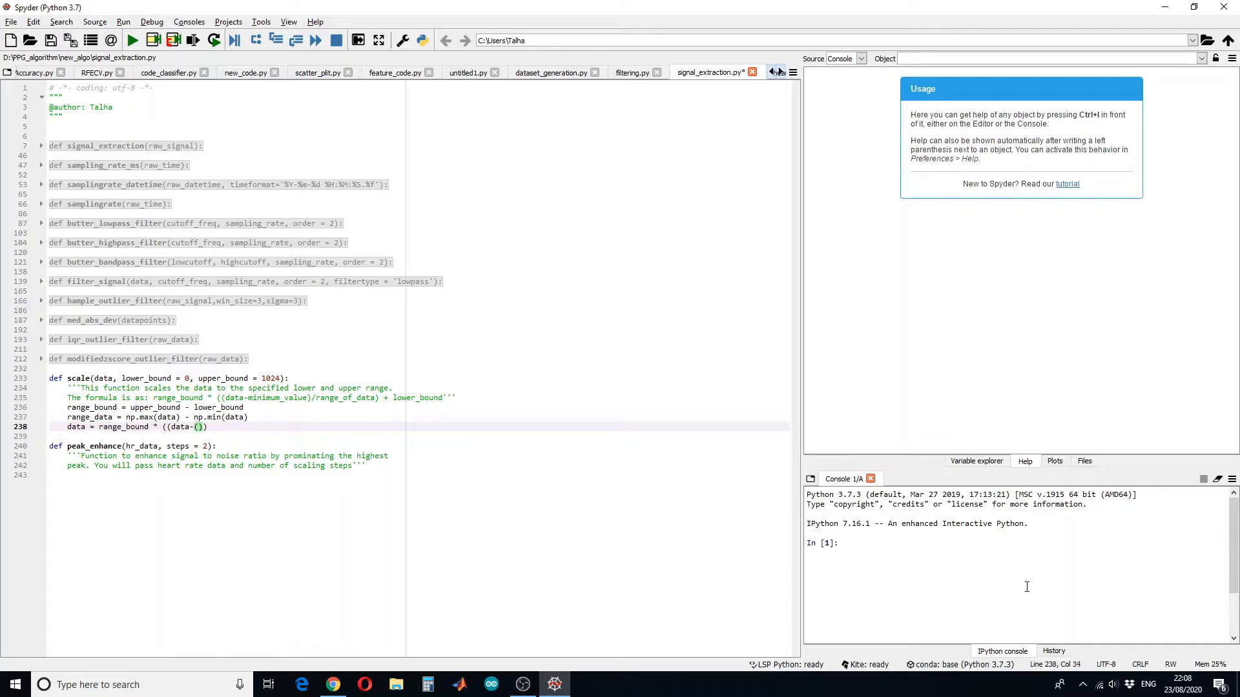
{"action": "type", "text": "np.min(data"}
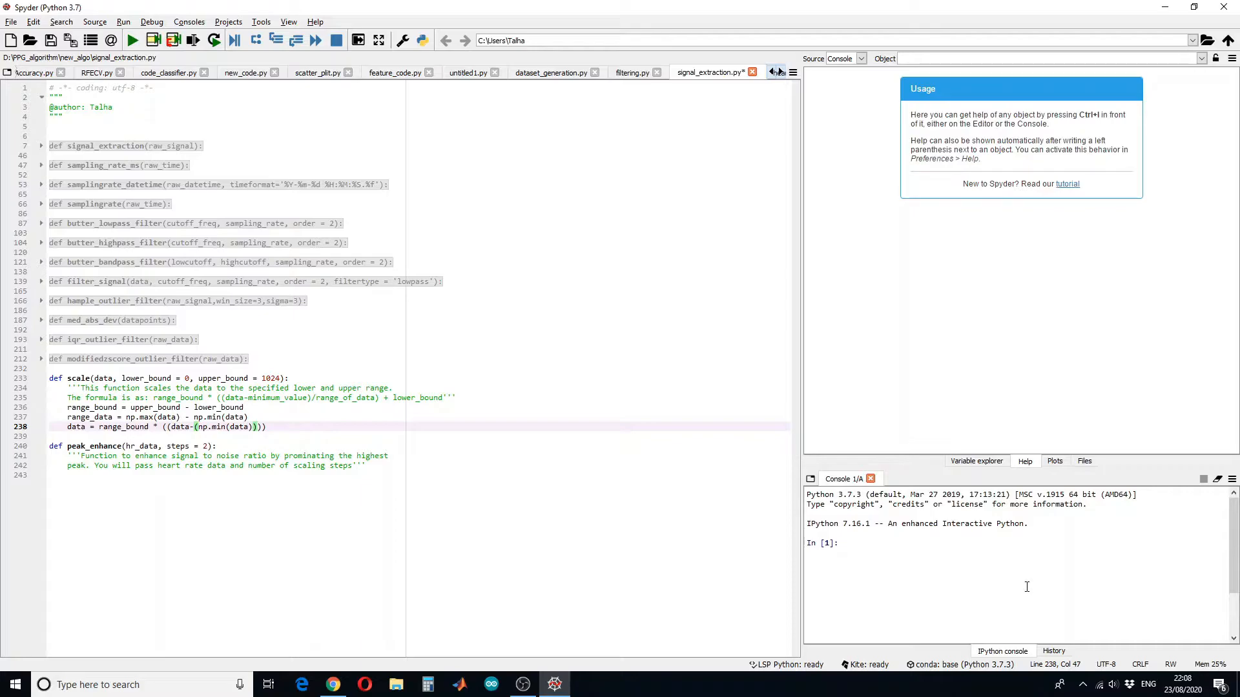
{"action": "type", "text": "/range_data"}
{"action": "type", "text": "return data"}
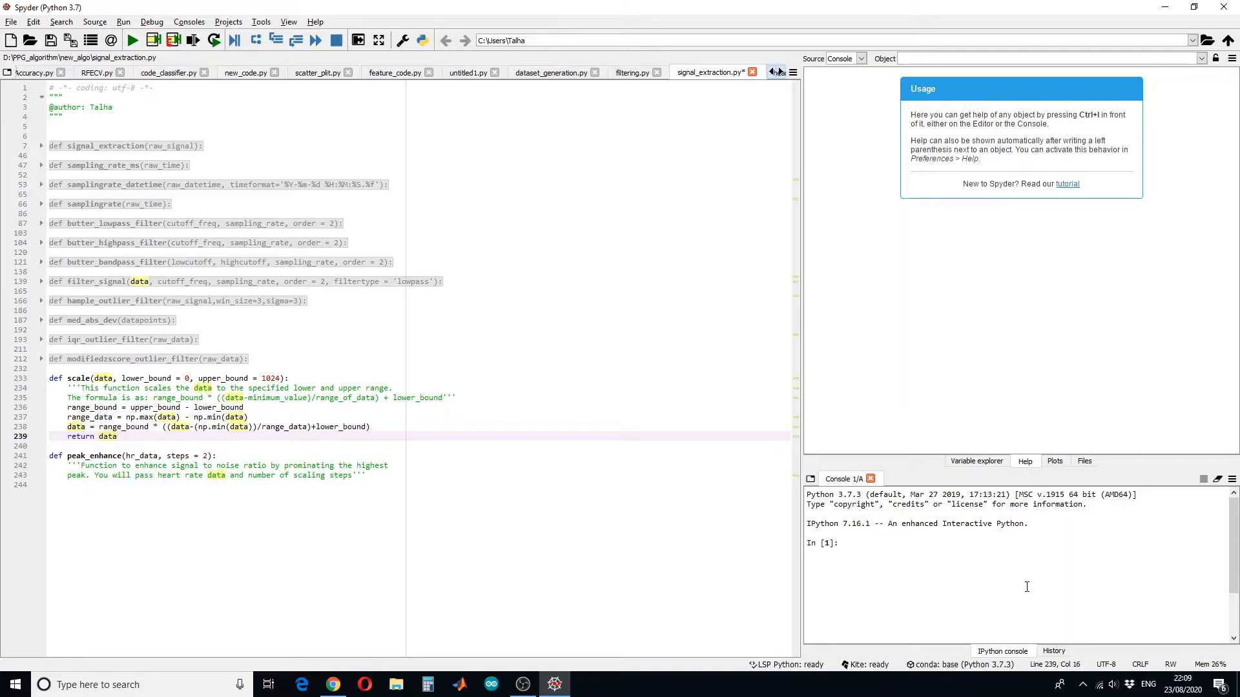
- Place the cursor at the end of the peak_enhance docstring for a new body line
{"action": "left_click", "coordinate": [117, 437]}
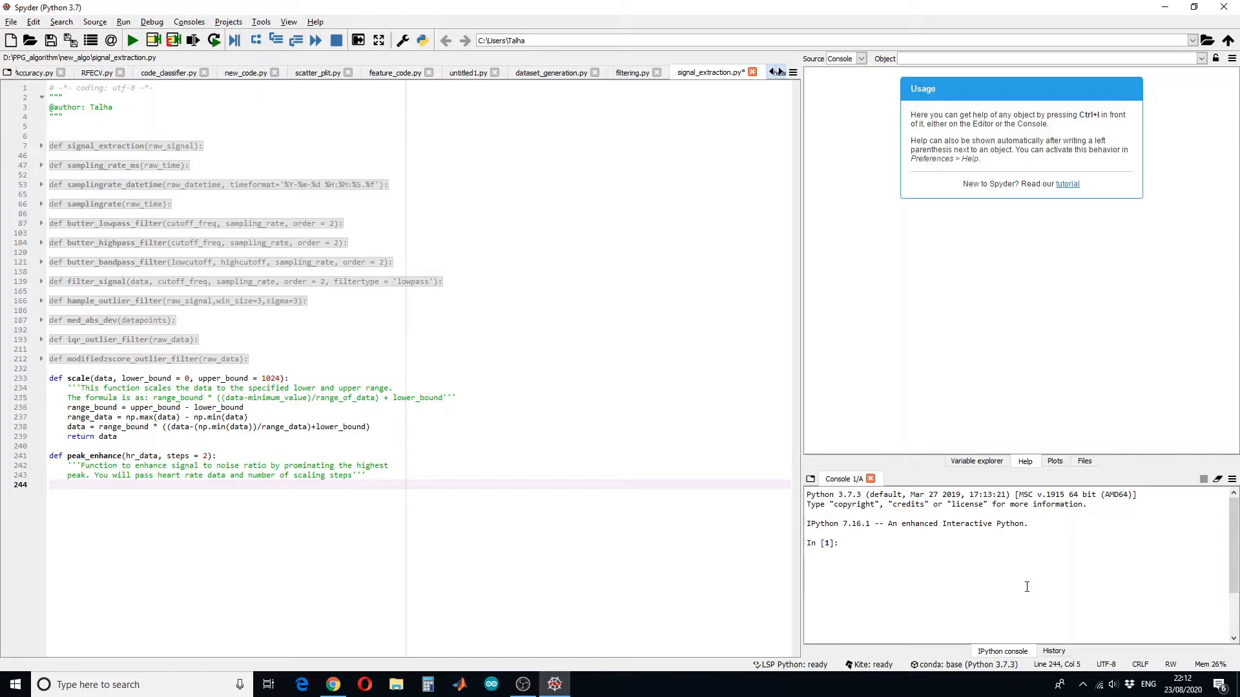
- Add a 'for i in range(steps):' loop that squares hr_data with np.power
{"action": "type", "text": "for i in"}
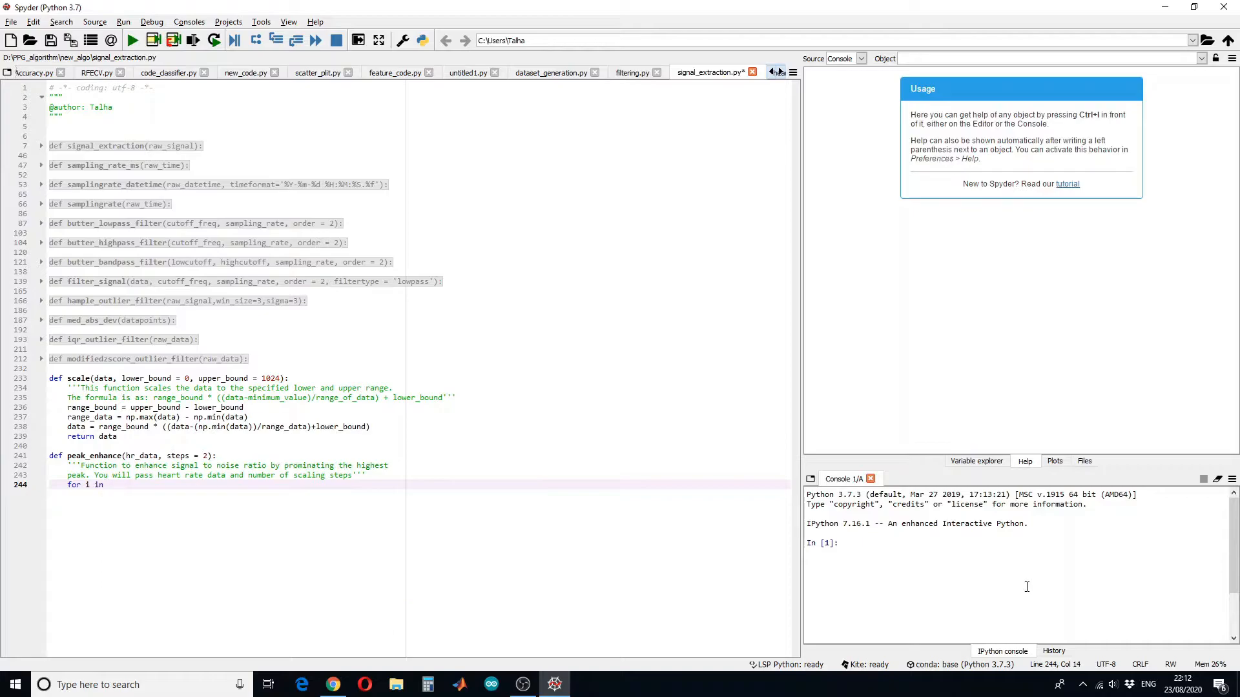
{"action": "type", "text": "range("}
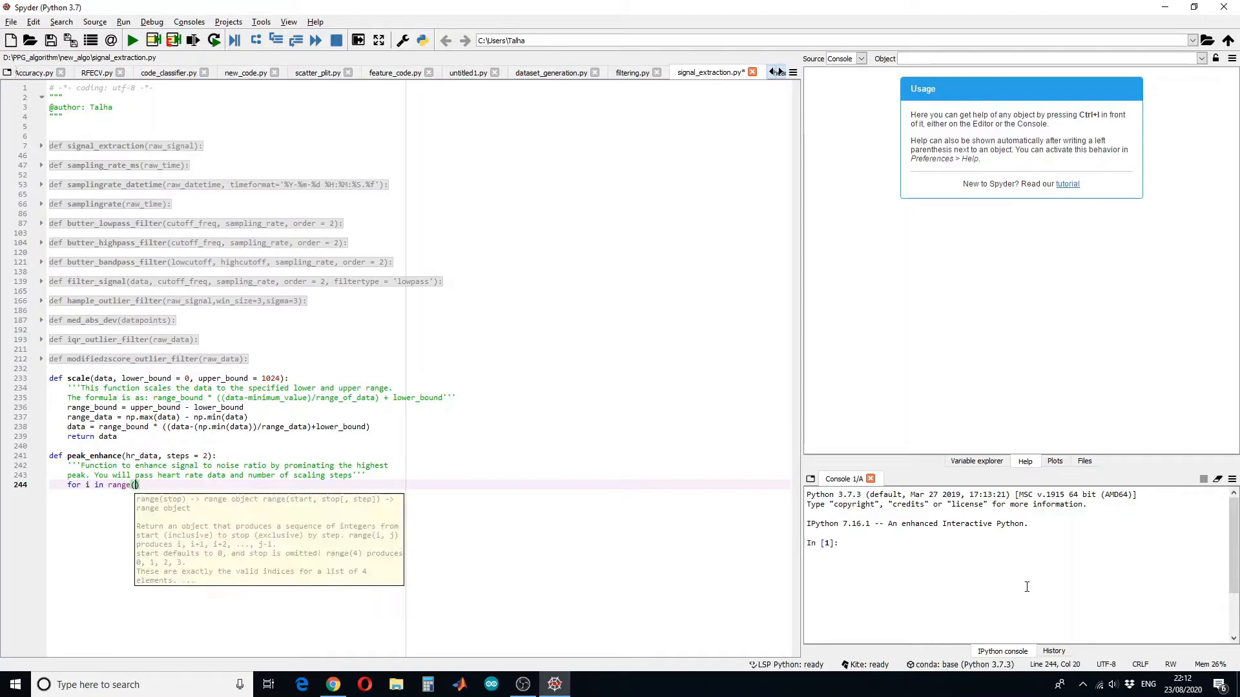
{"action": "type", "text": "steps):"}
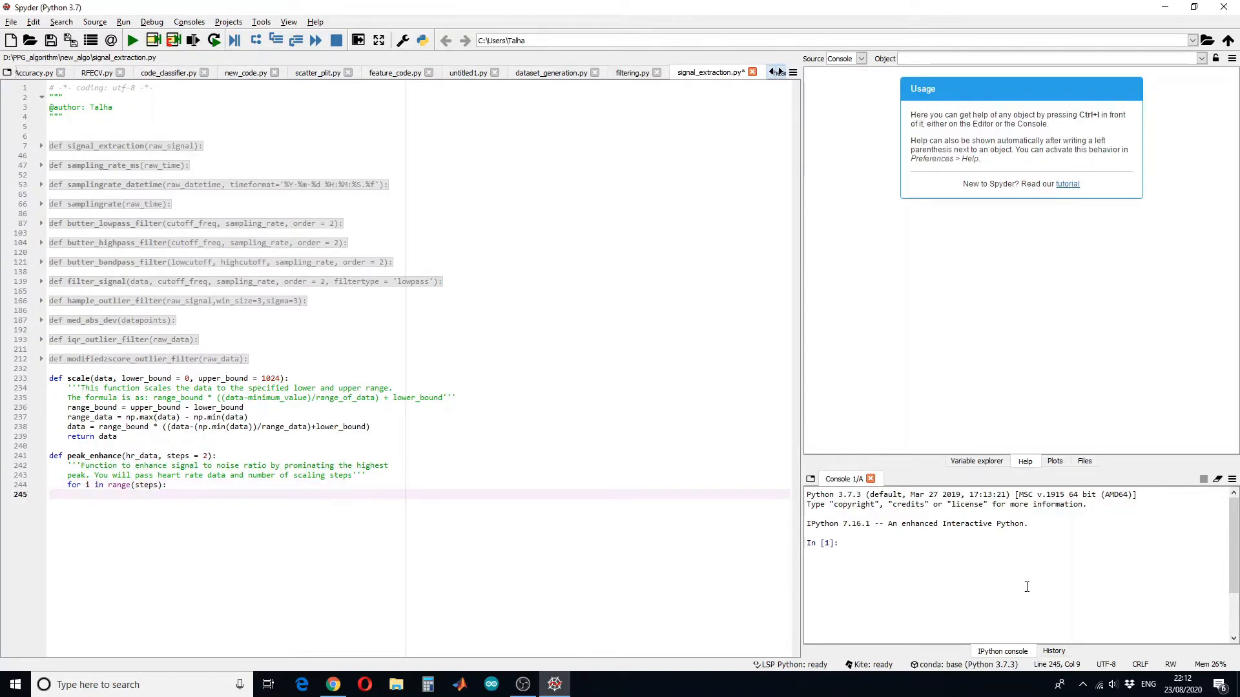
{"action": "type", "text": "hr_data="}
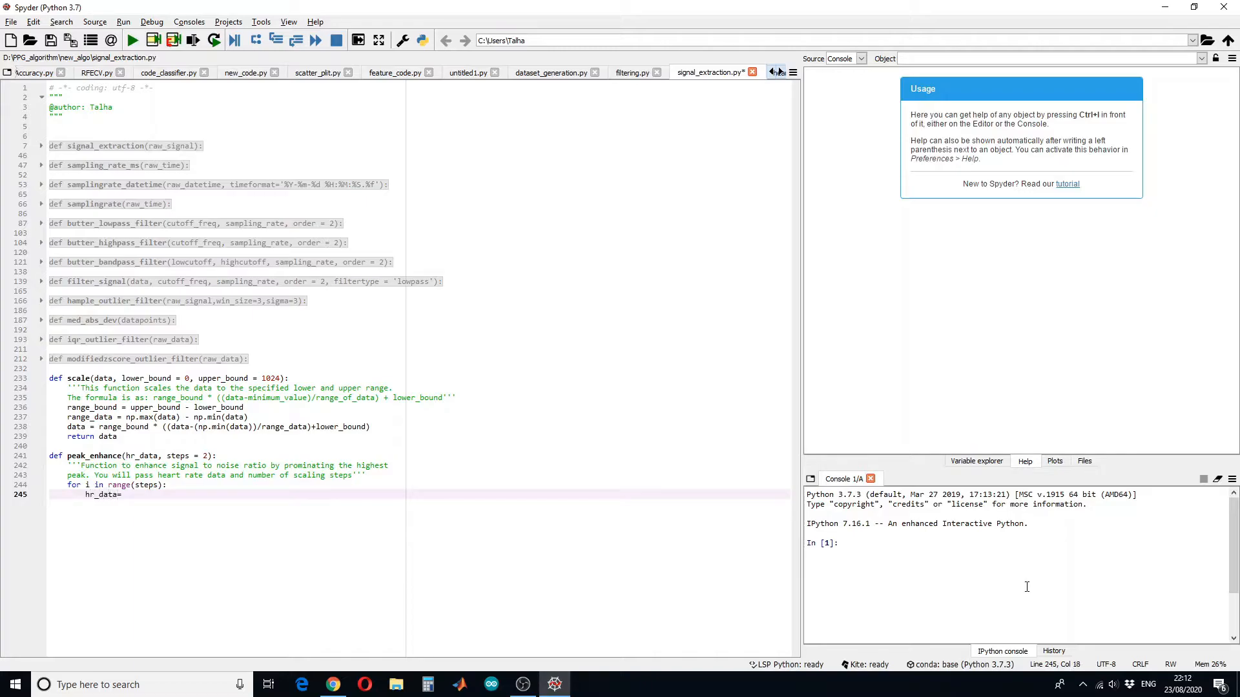
{"action": "type", "text": "np."}
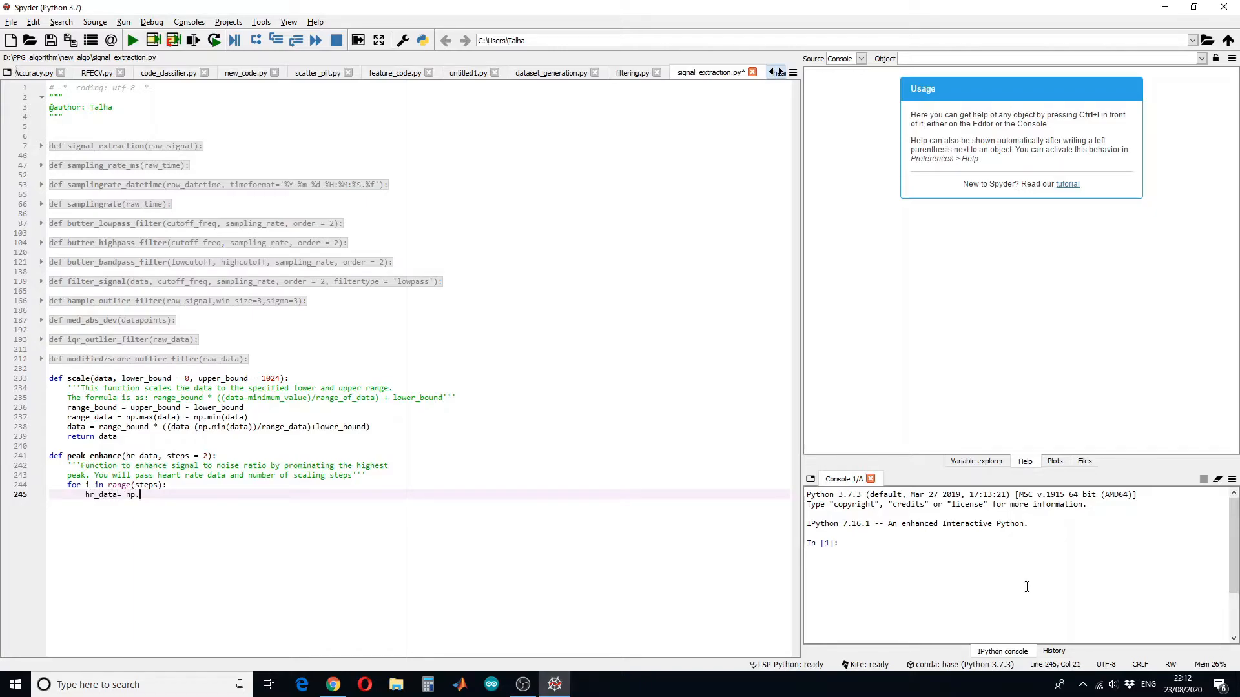
{"action": "type", "text": "power(h)"}
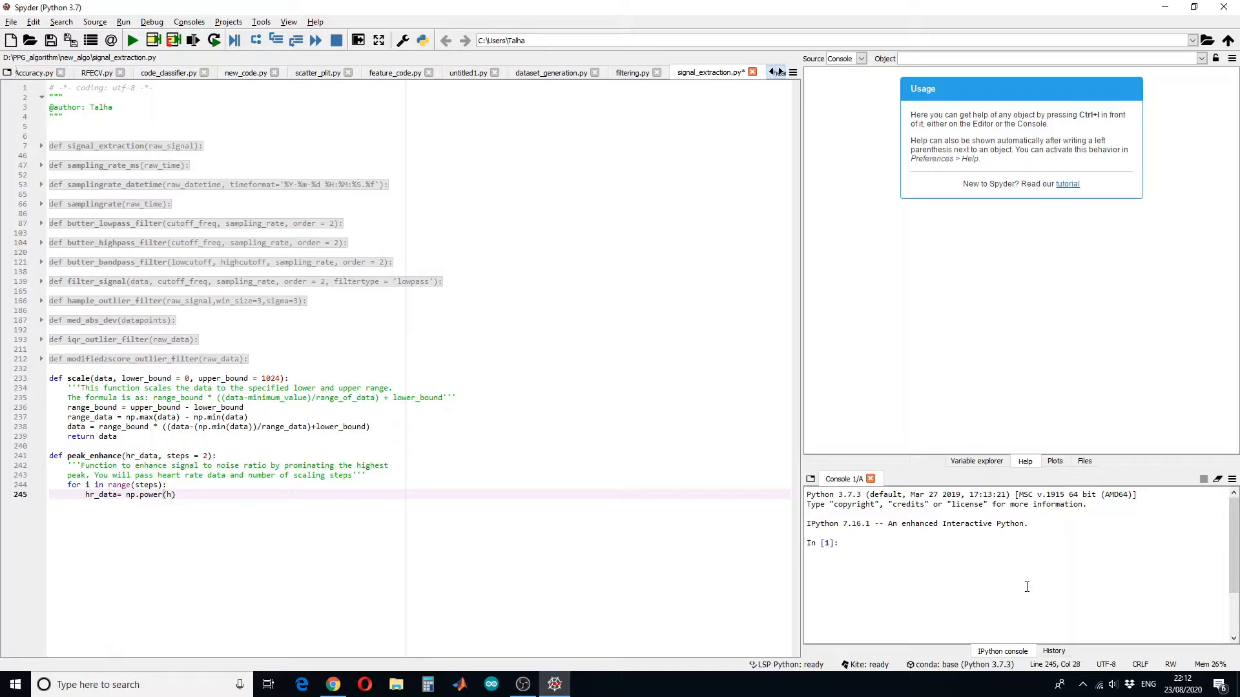
{"action": "type", "text": "r_data,2"}
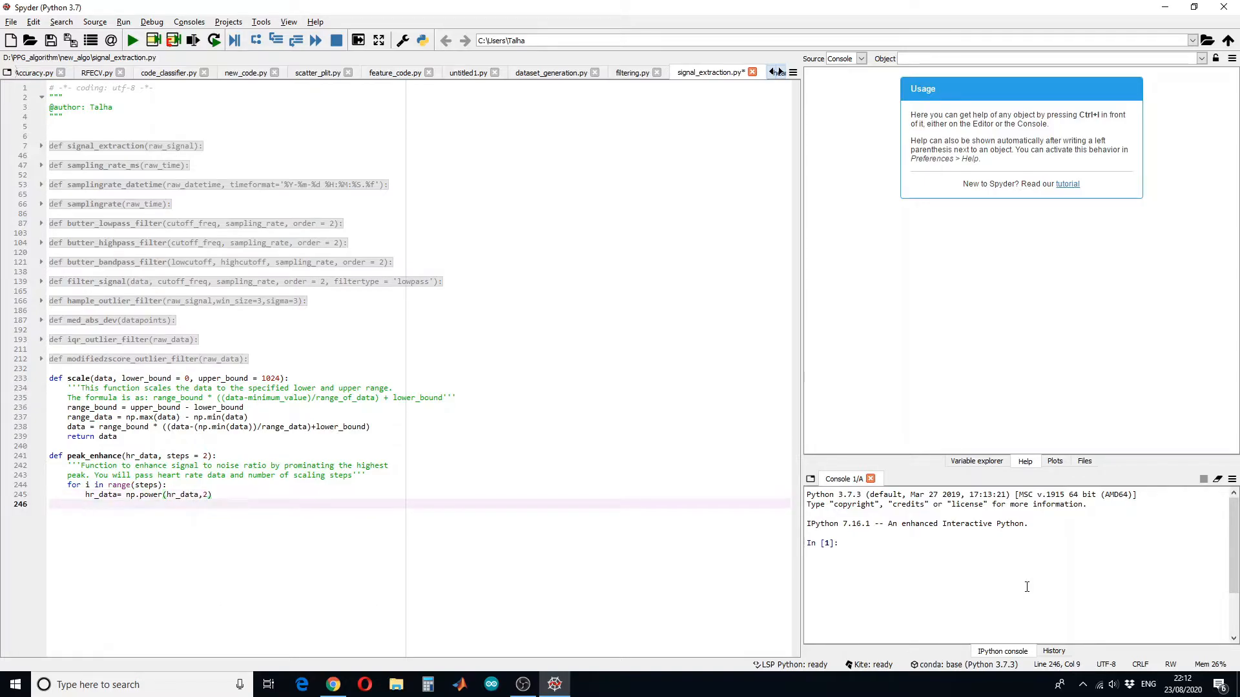
- Rescale hr_data with scale() inside the loop and return hr_data
{"action": "type", "text": "hr_dat"}
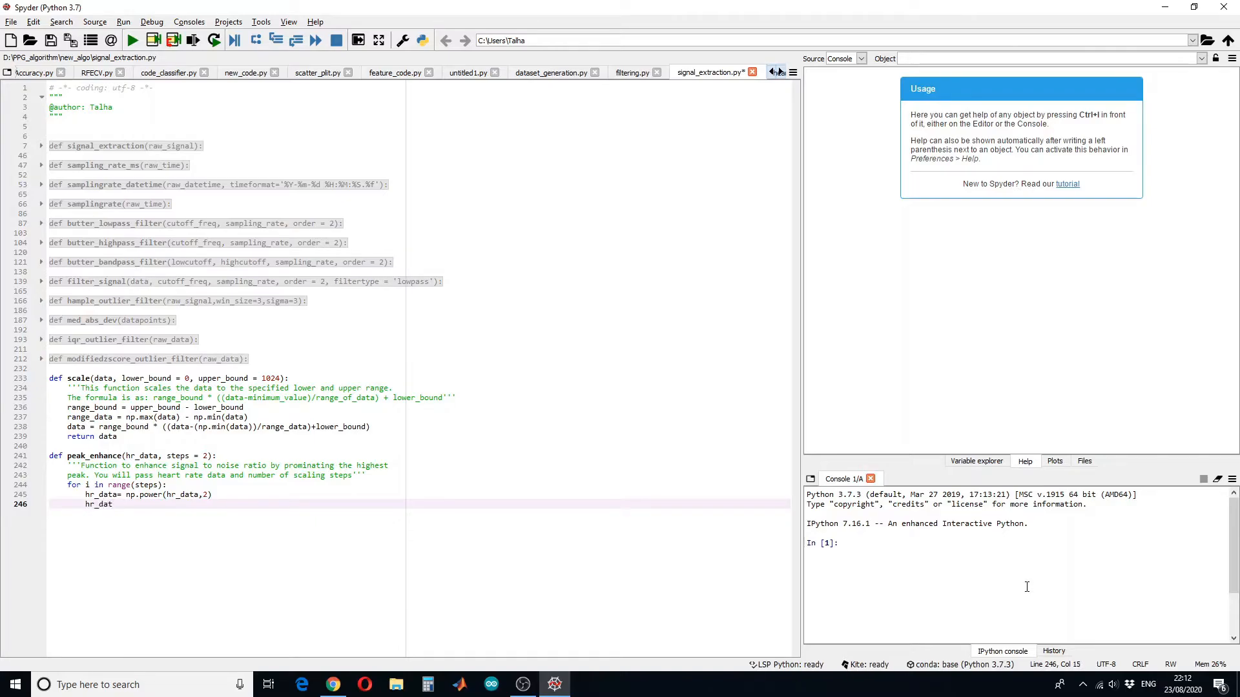
{"action": "type", "text": "a ="}
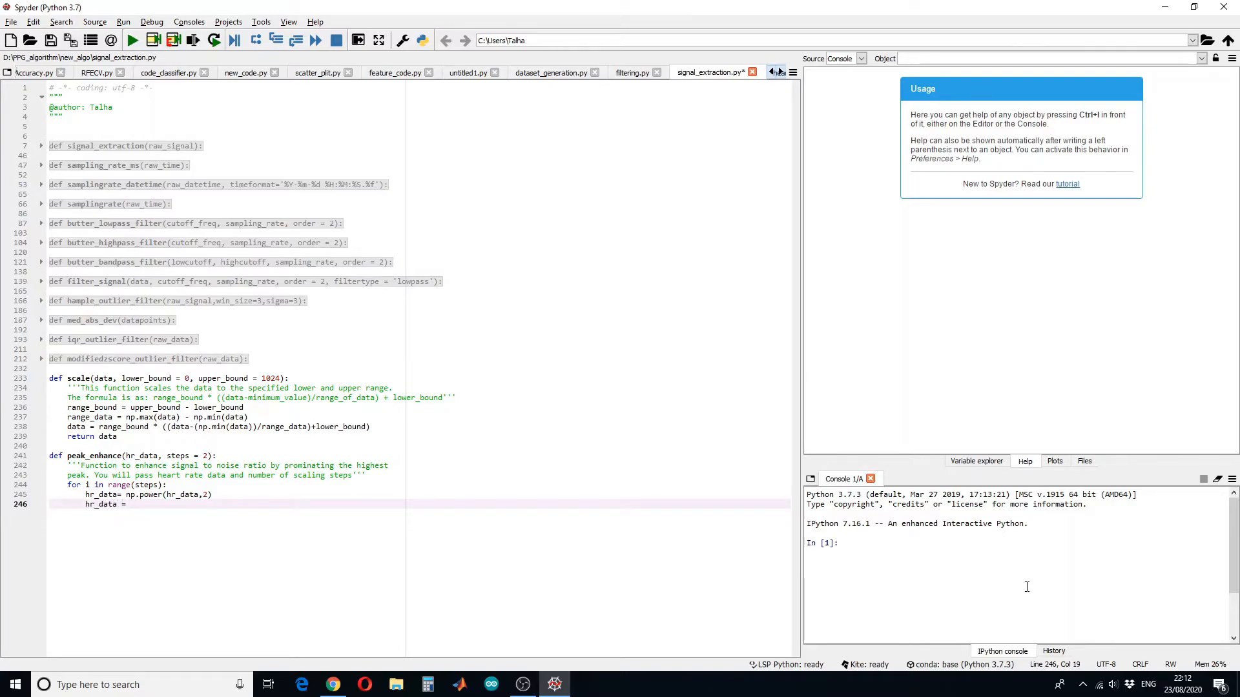
{"action": "type", "text": "s"}
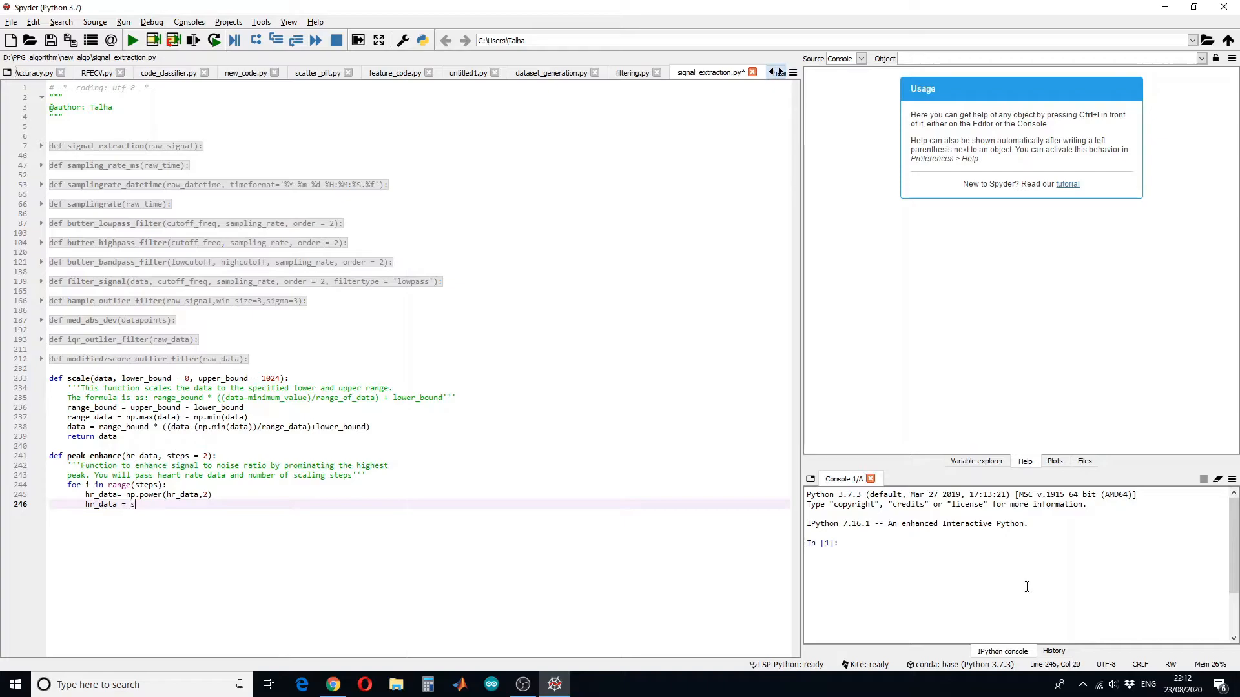
{"action": "type", "text": "cale_data("}
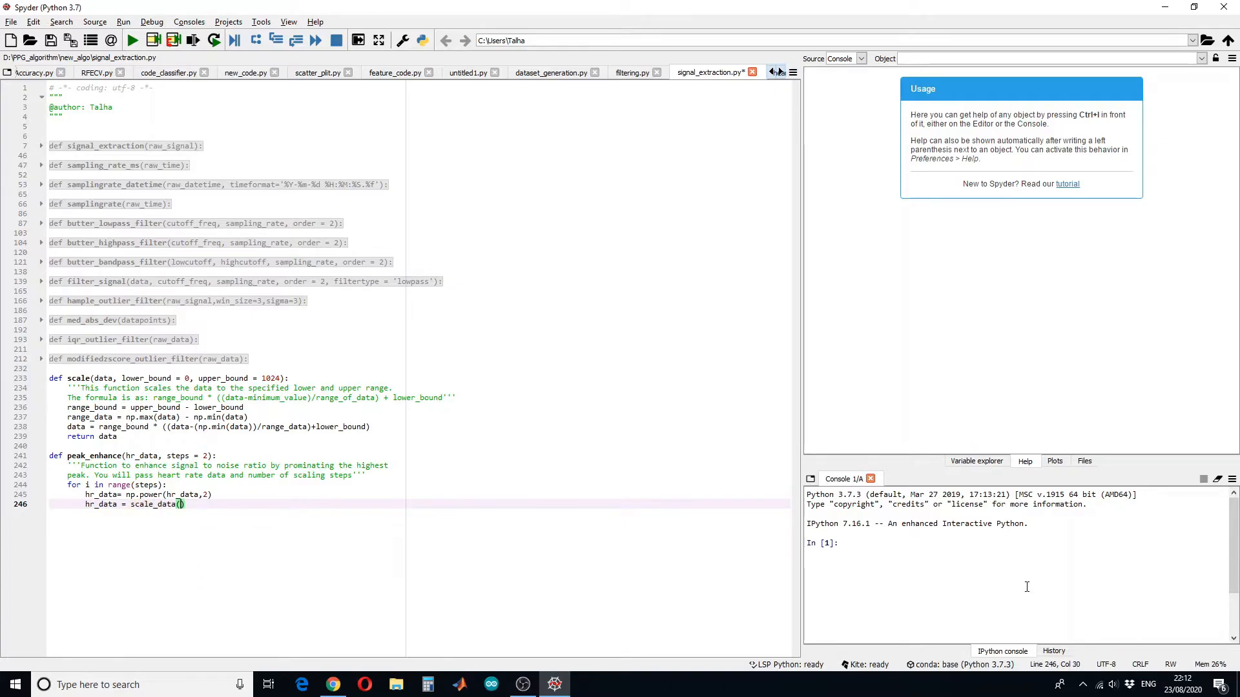
{"action": "type", "text": "hr_data"}
{"action": "type", "text": "return"}
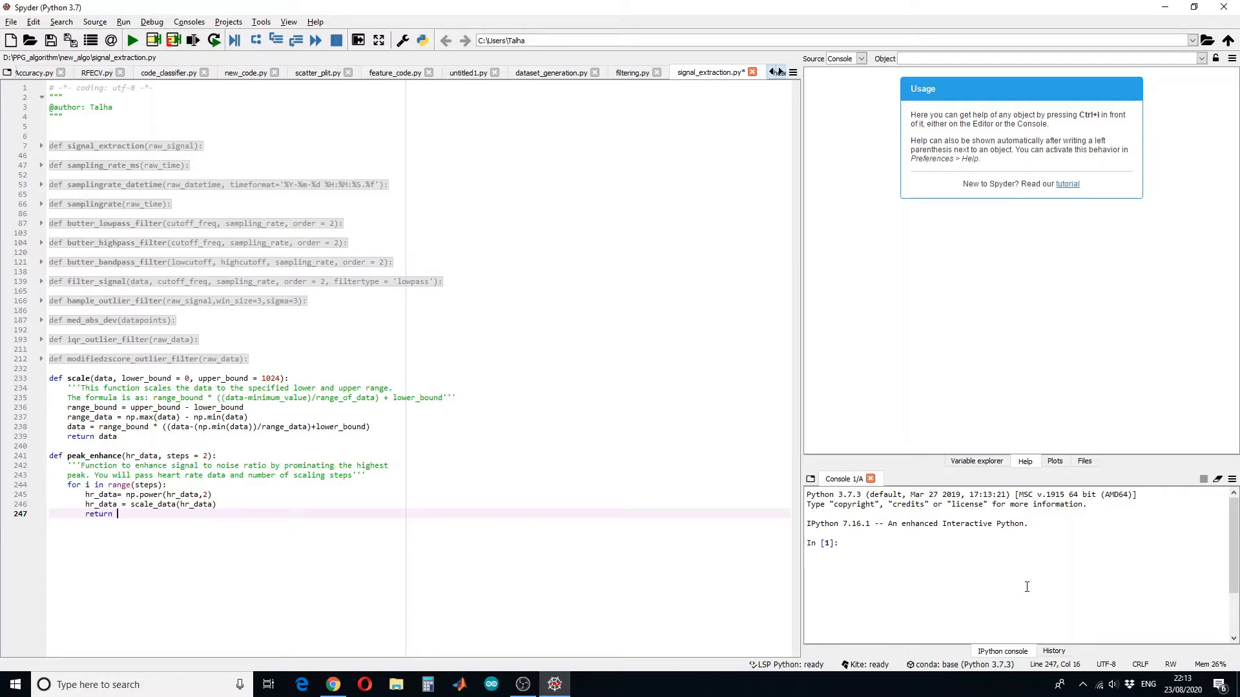
{"action": "type", "text": "h"}
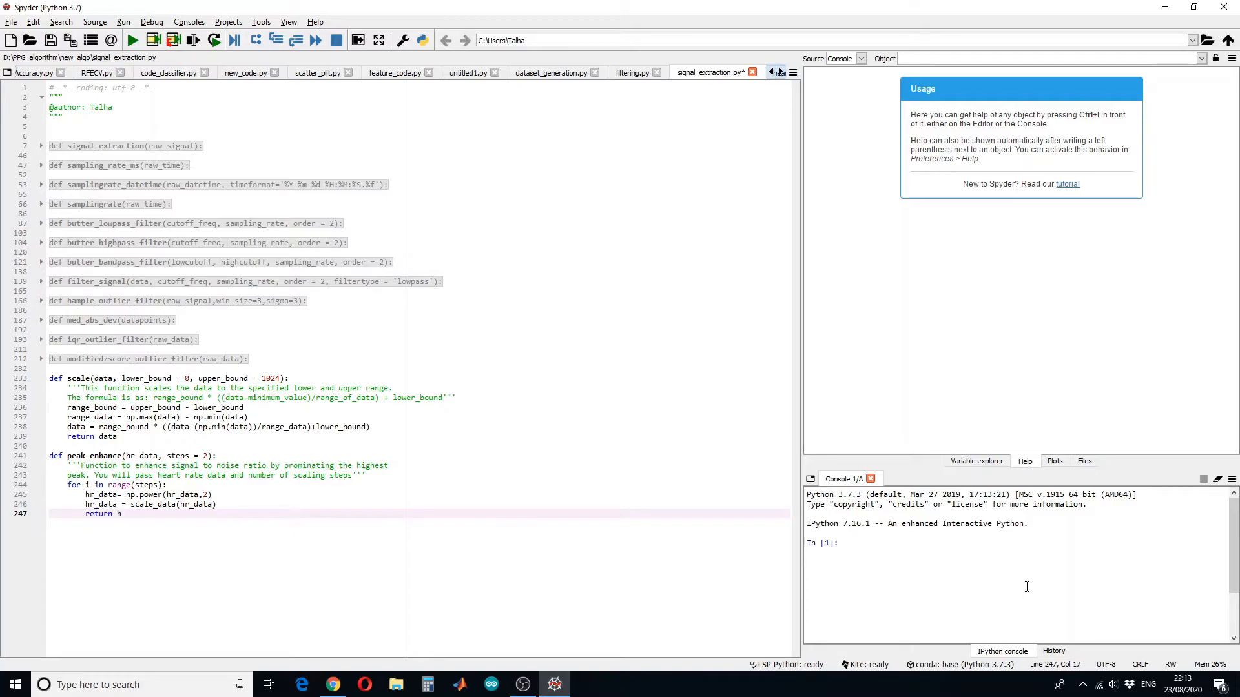
{"action": "type", "text": "r_data"}
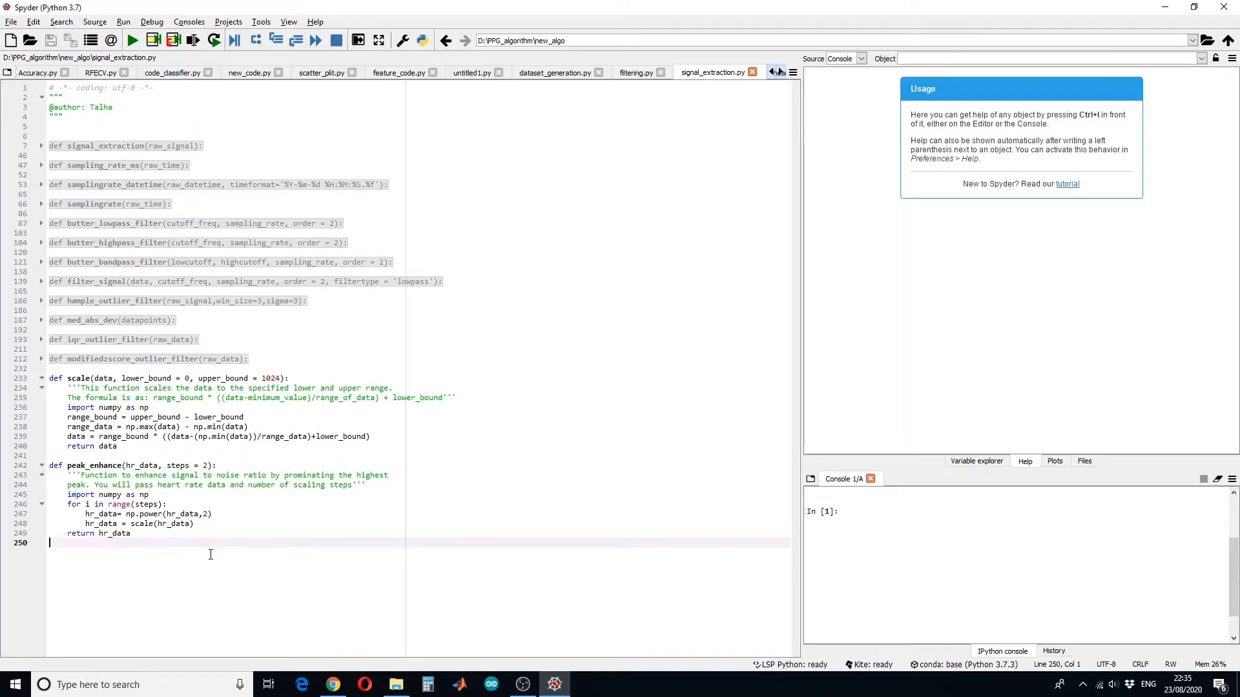
{"action": "mouse_move", "coordinate": [258, 436]}
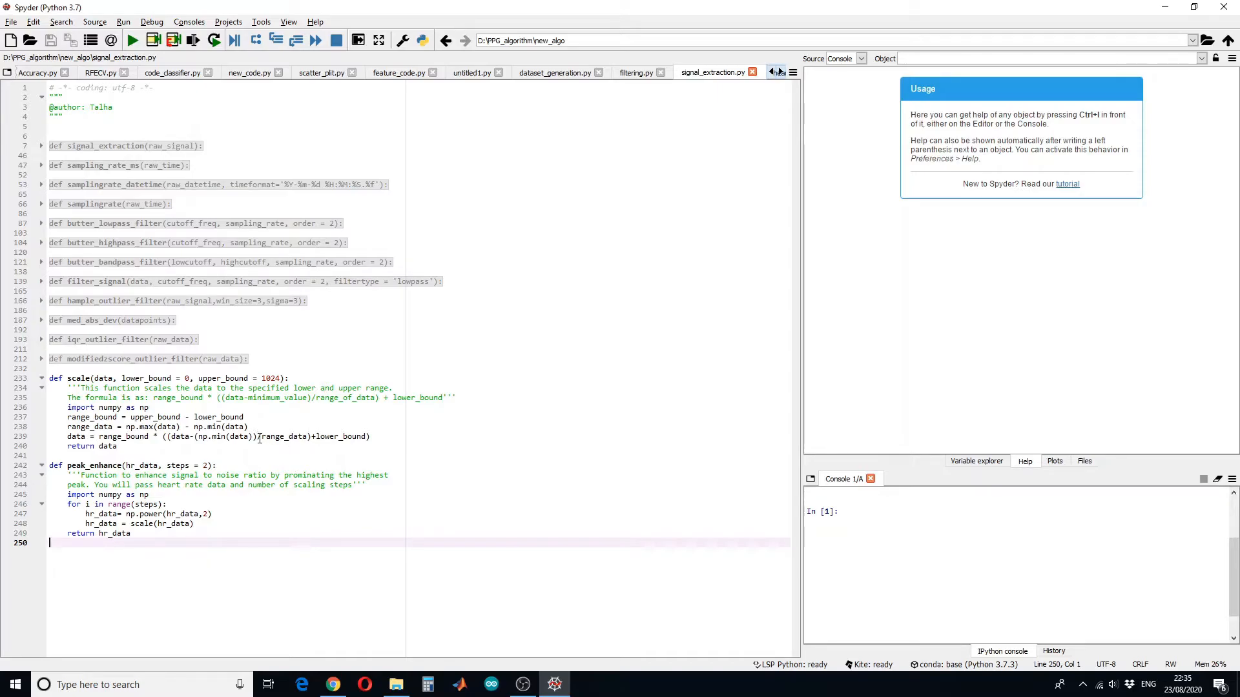
- Fix the brackets around (data - np.min(data)) on line 239 and save signal_extraction.py
{"action": "left_click", "coordinate": [257, 436]}
{"action": "type", "text": "/"}
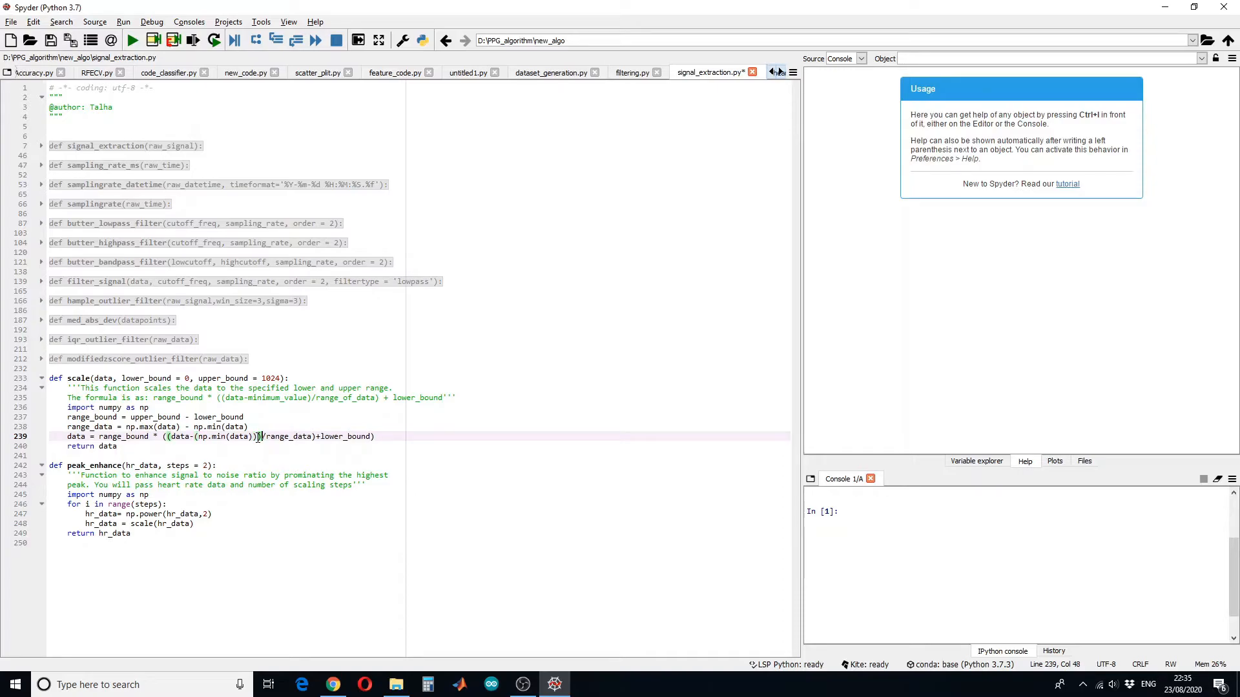
{"action": "left_click", "coordinate": [22, 437]}
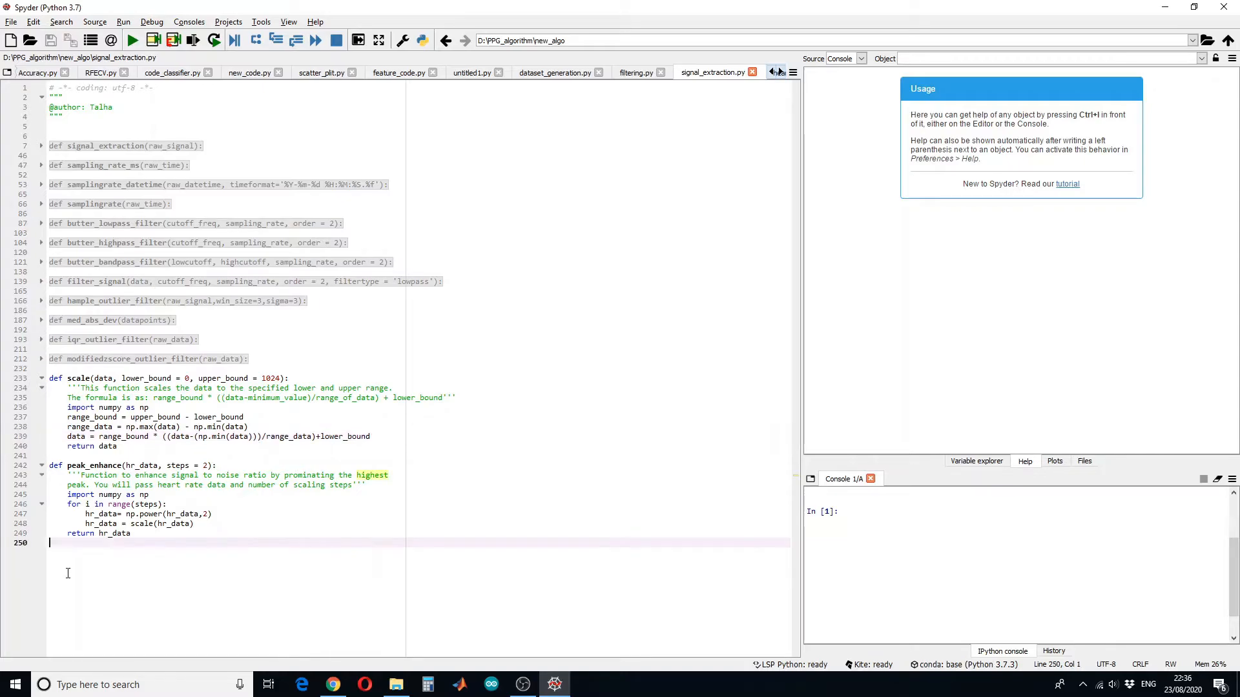
{"action": "mouse_move", "coordinate": [675, 524]}
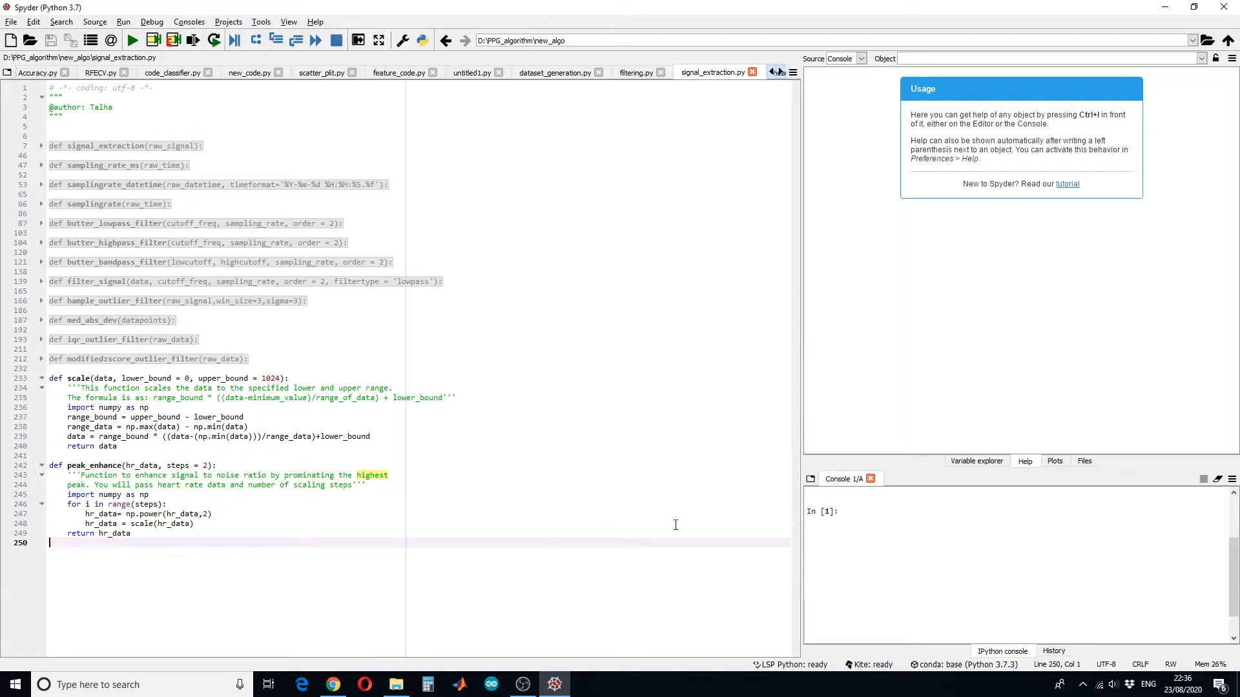
{"action": "type", "text": "from"}
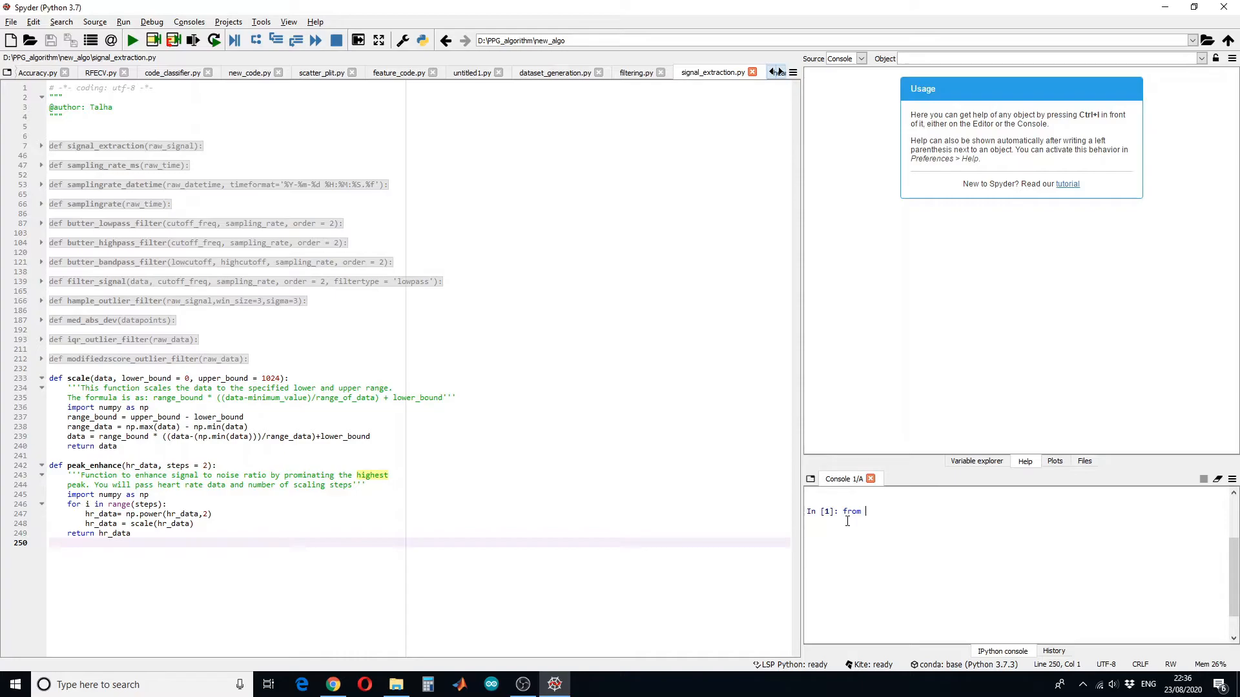
- Import everything from signal_extraction in the IPython console
{"action": "type", "text": "signal_e"}
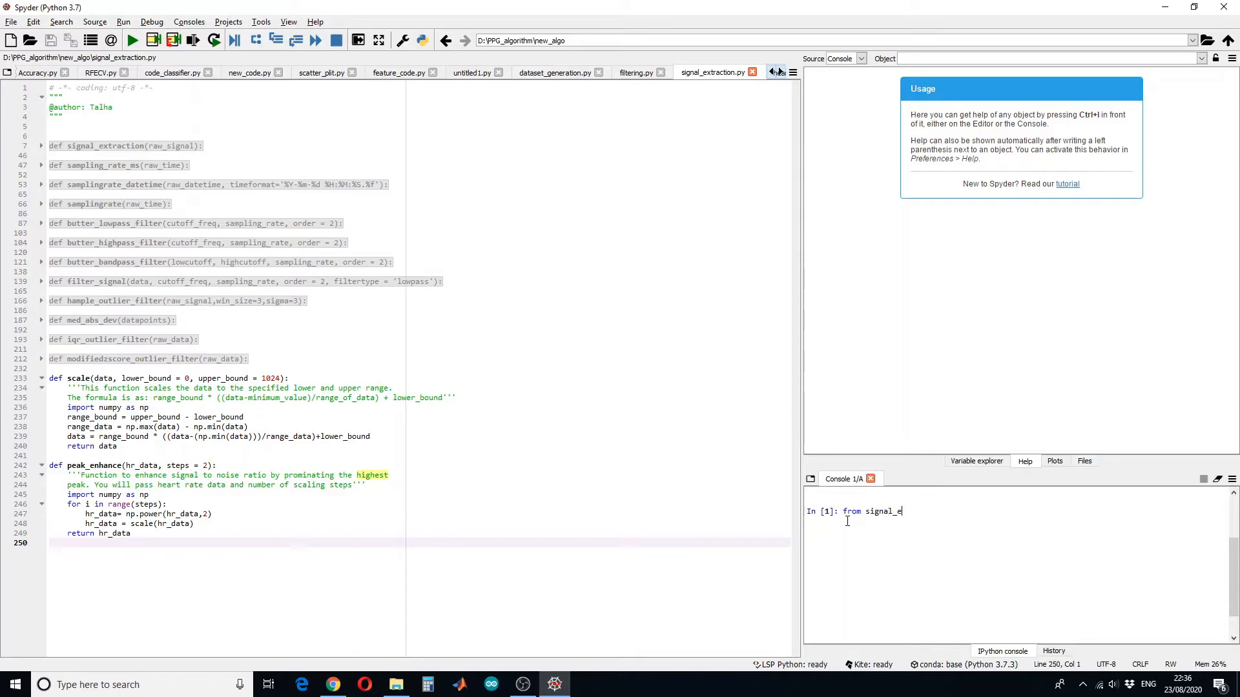
{"action": "type", "text": "xtraction"}
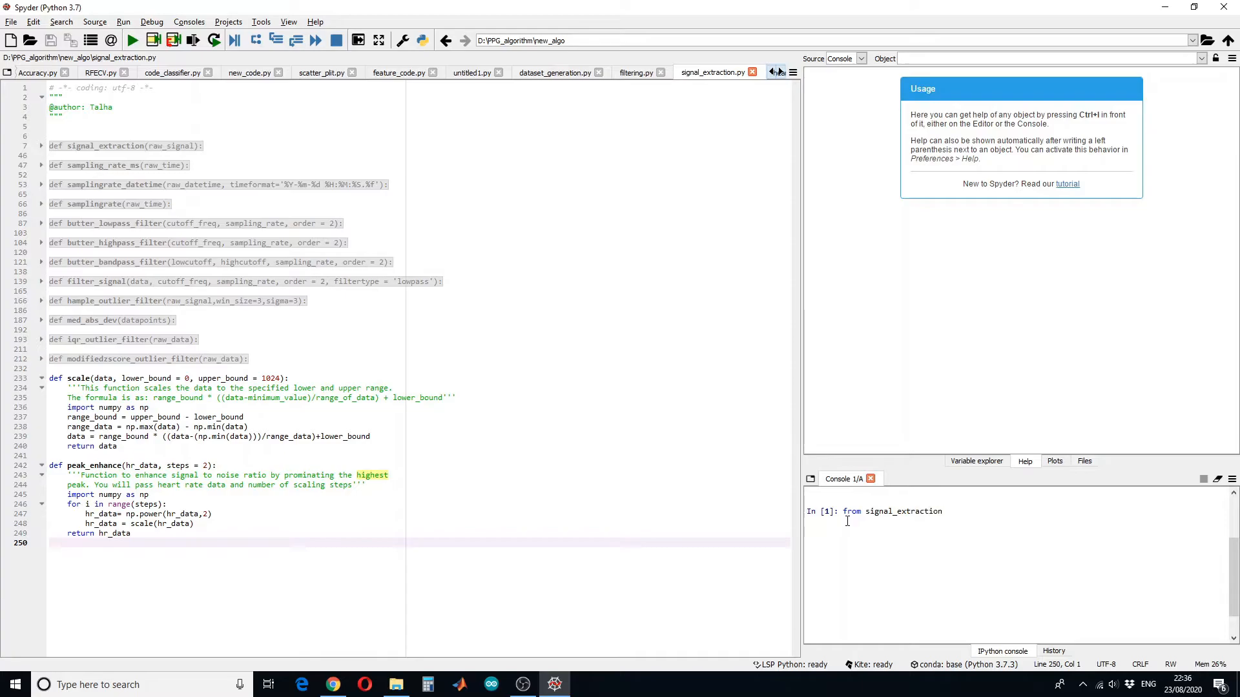
{"action": "type", "text": "imp"}
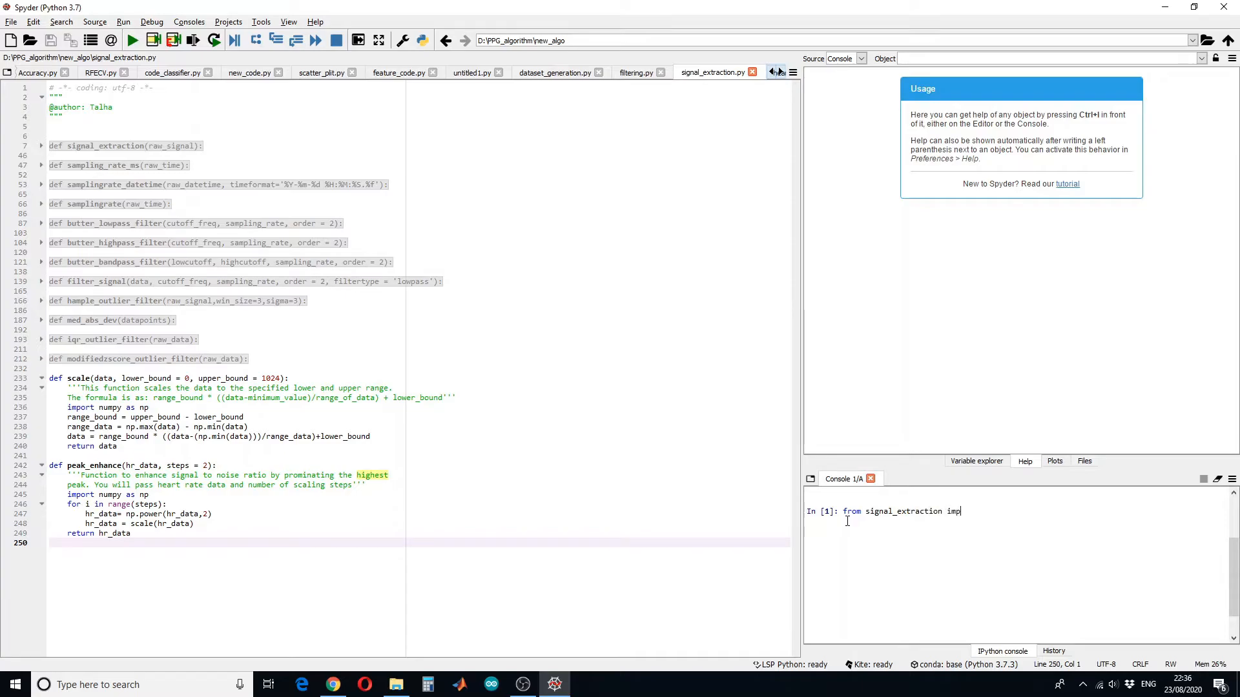
{"action": "type", "text": "ort *"}
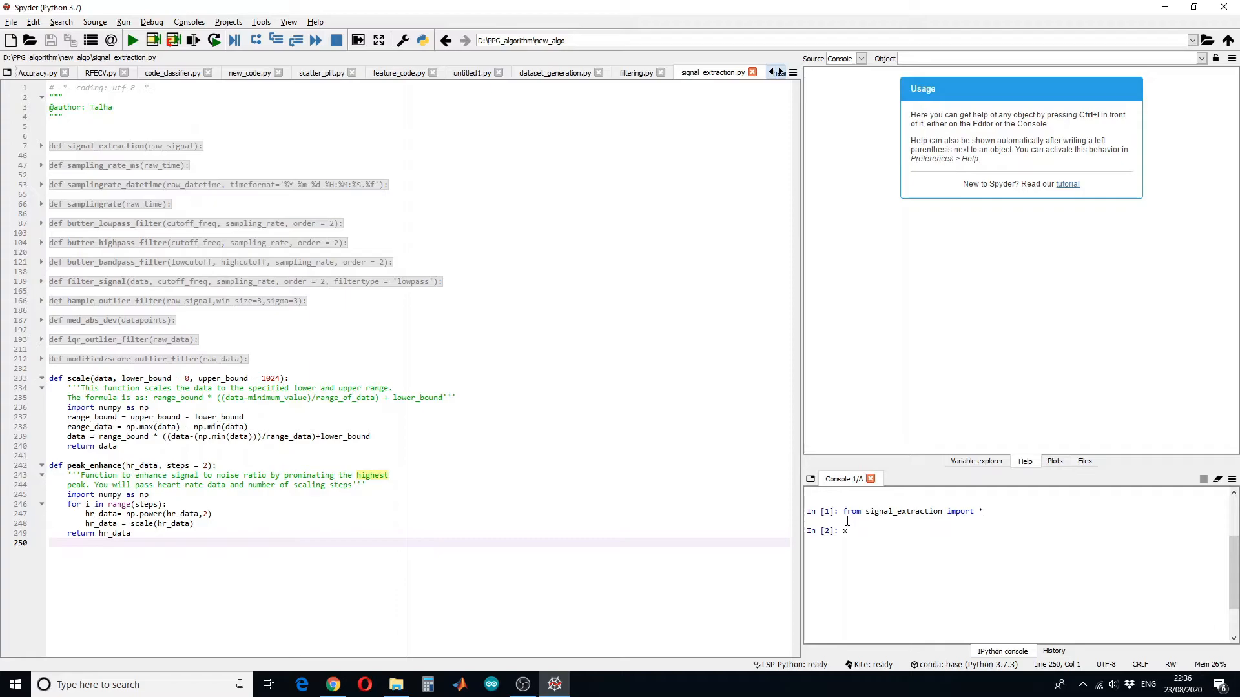
- Define the test list x = [1,3,4,6,10,3,5,6] in the console
{"action": "type", "text": "= [1,"}
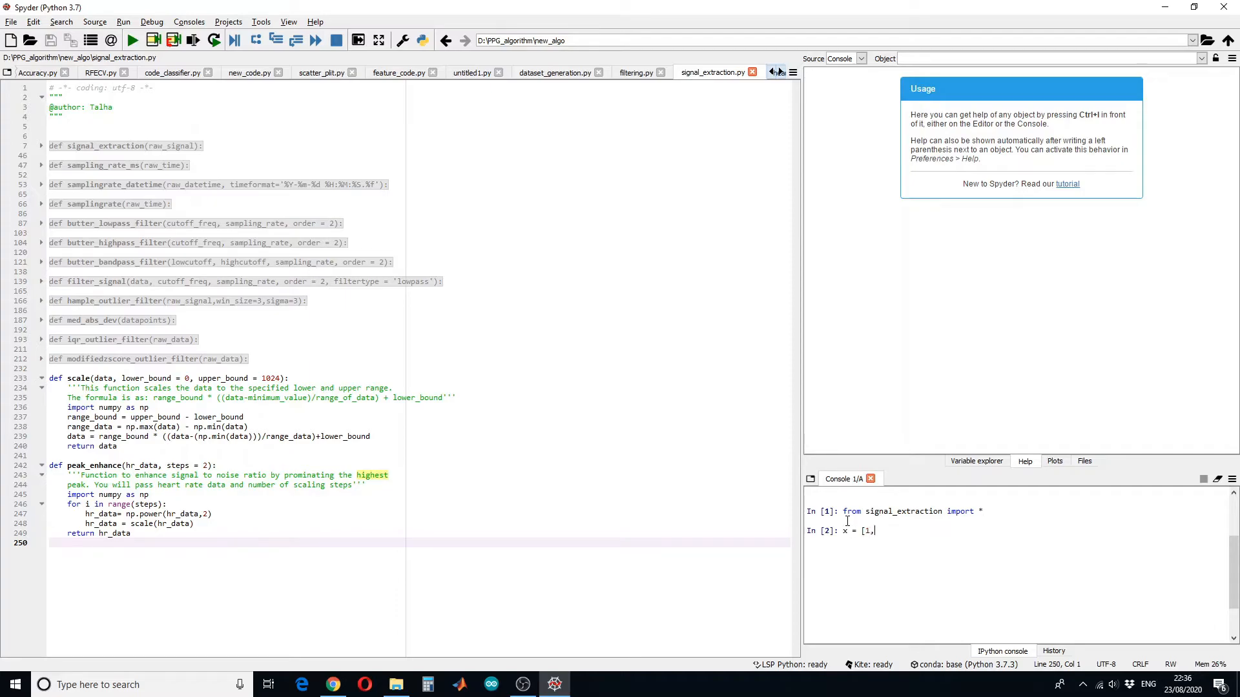
{"action": "type", "text": "3,4,6,10"}
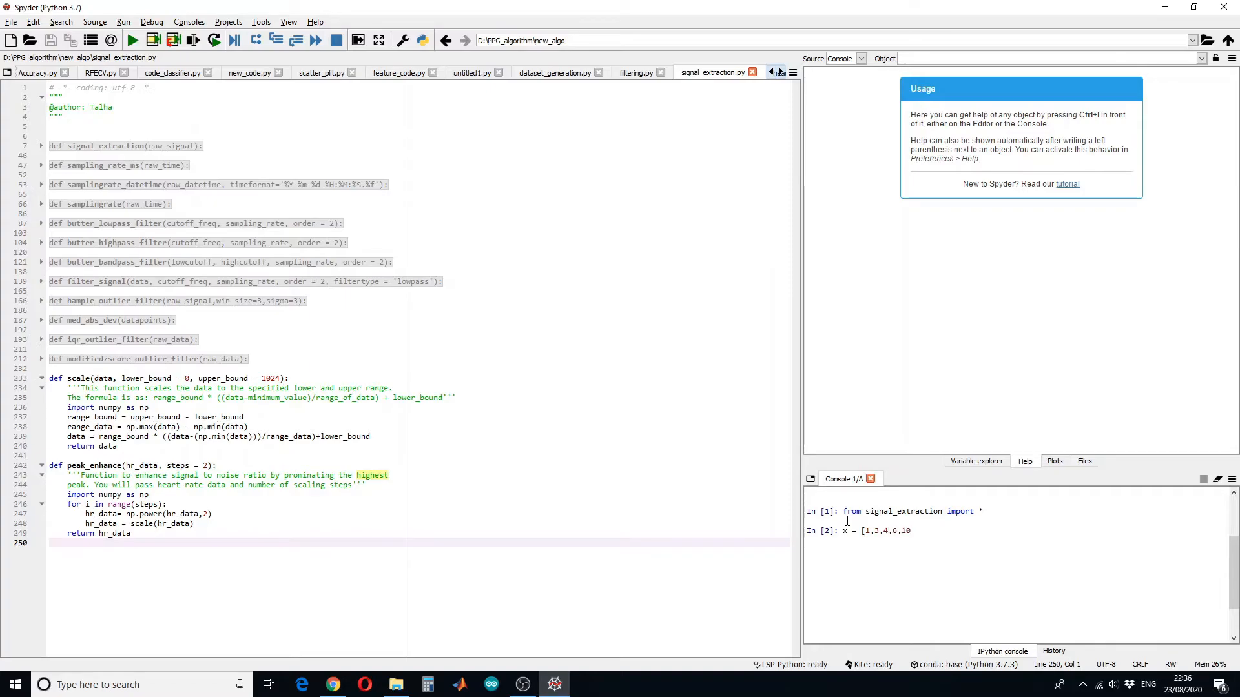
{"action": "type", "text": ",3,"}
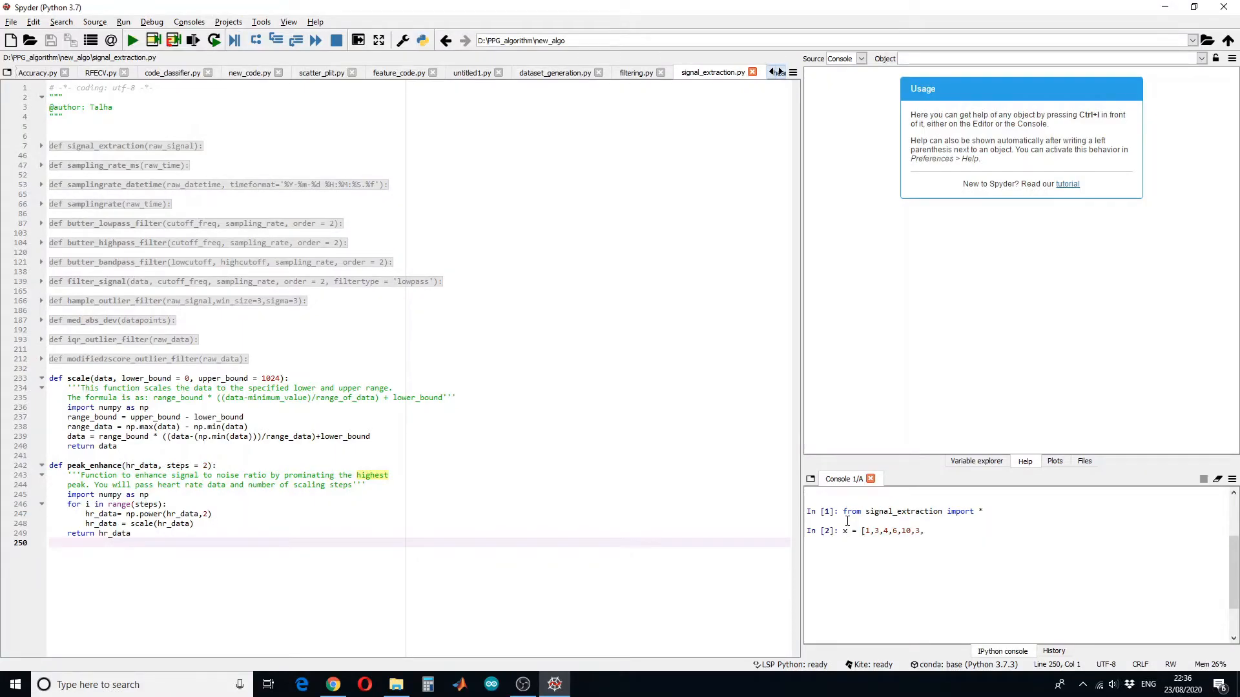
{"action": "type", "text": "5,6]"}
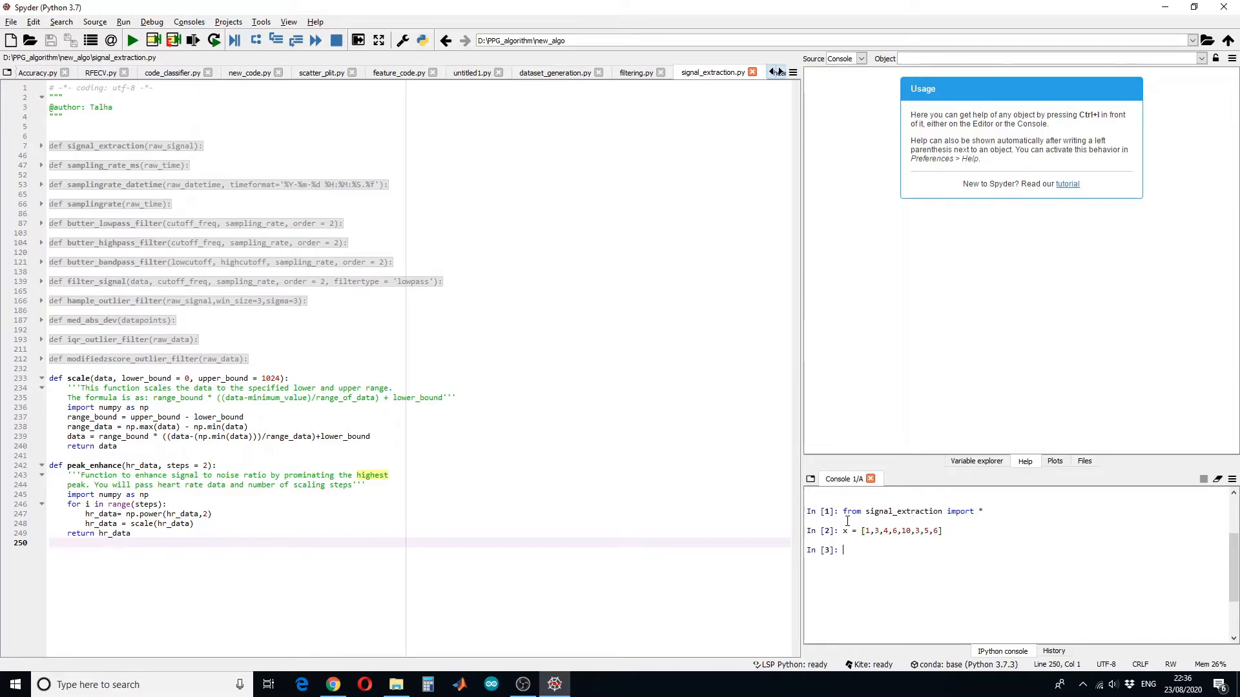
- Run peak_enhance(x, steps=1), then peak_enhance(x, steps=2) in the console
{"action": "type", "text": "en"}
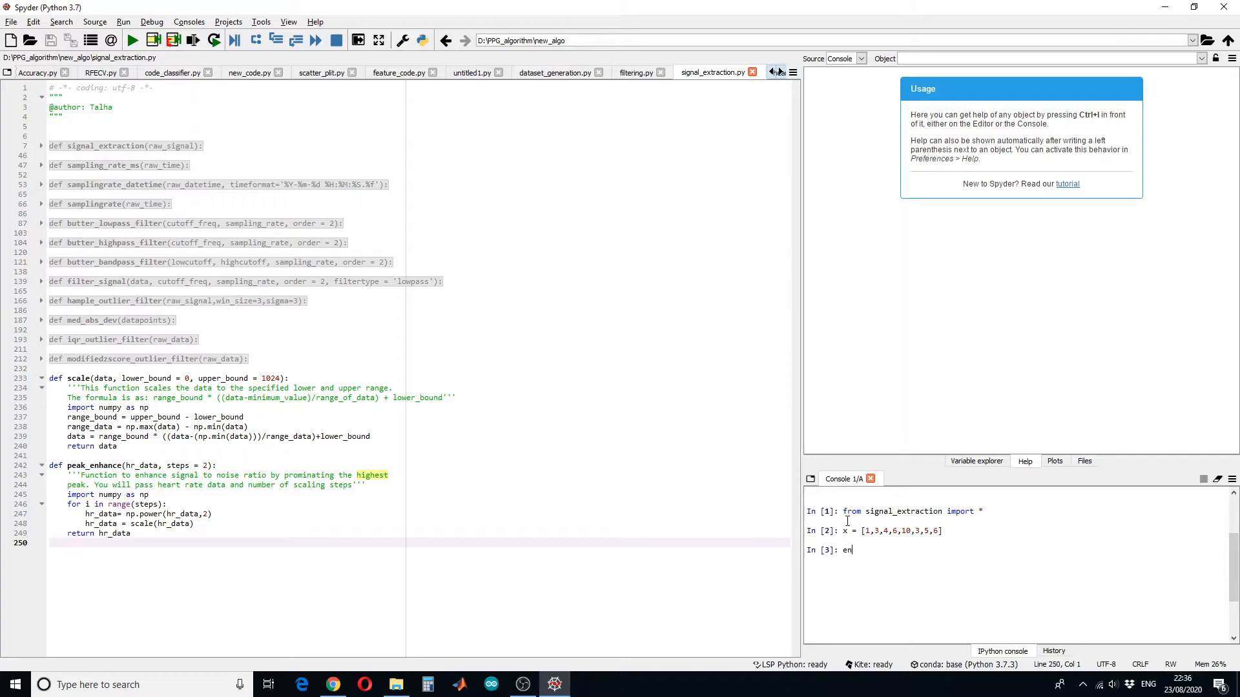
{"action": "type", "text": "pack"}
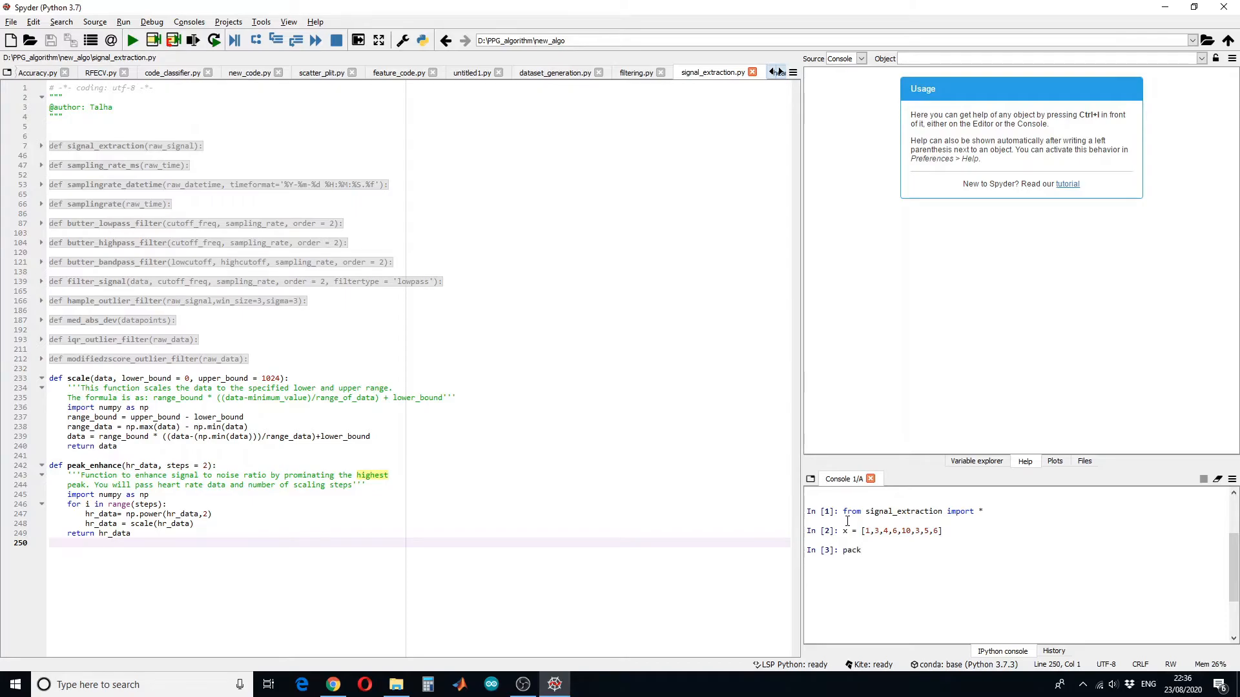
{"action": "type", "text": "peak"}
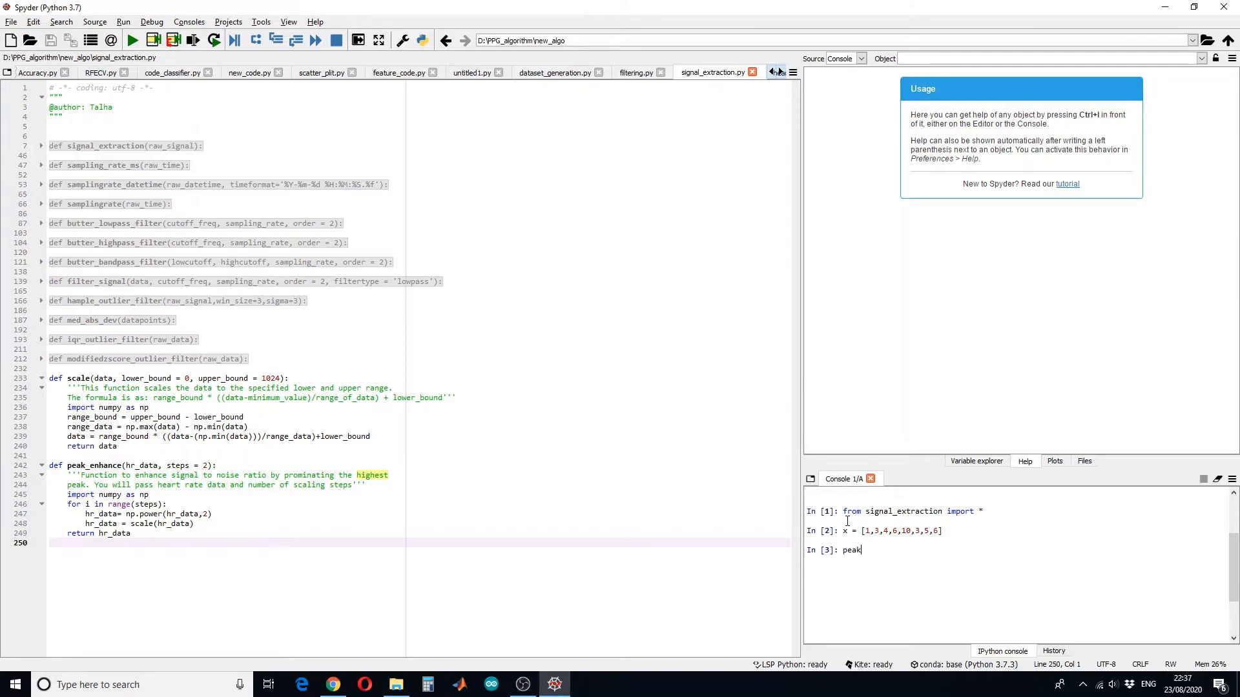
{"action": "type", "text": "_enhance"}
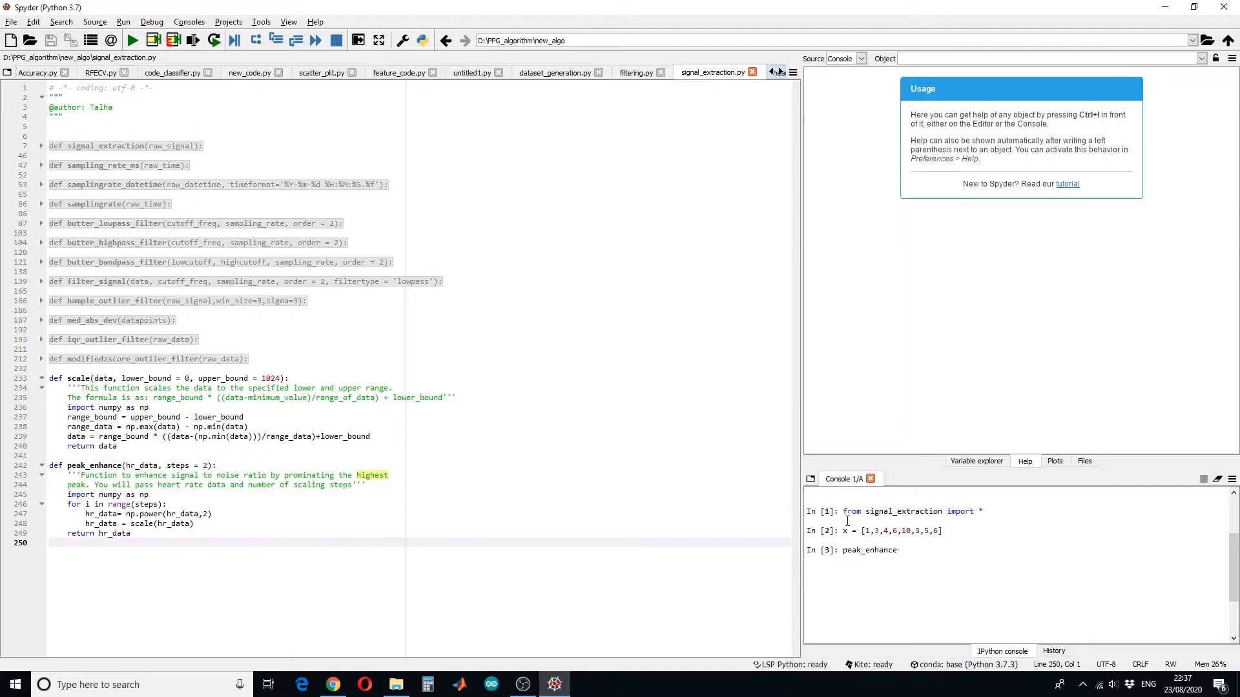
{"action": "type", "text": "(x,steps=1"}
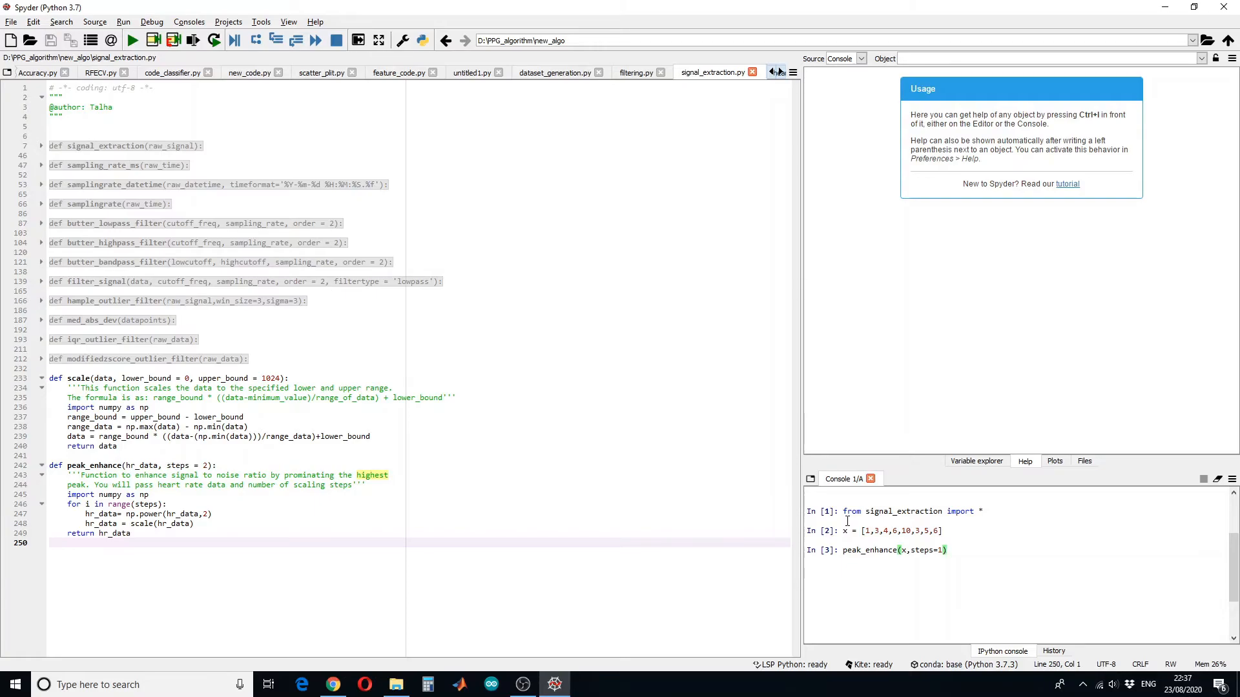
{"action": "key", "text": "Return"}
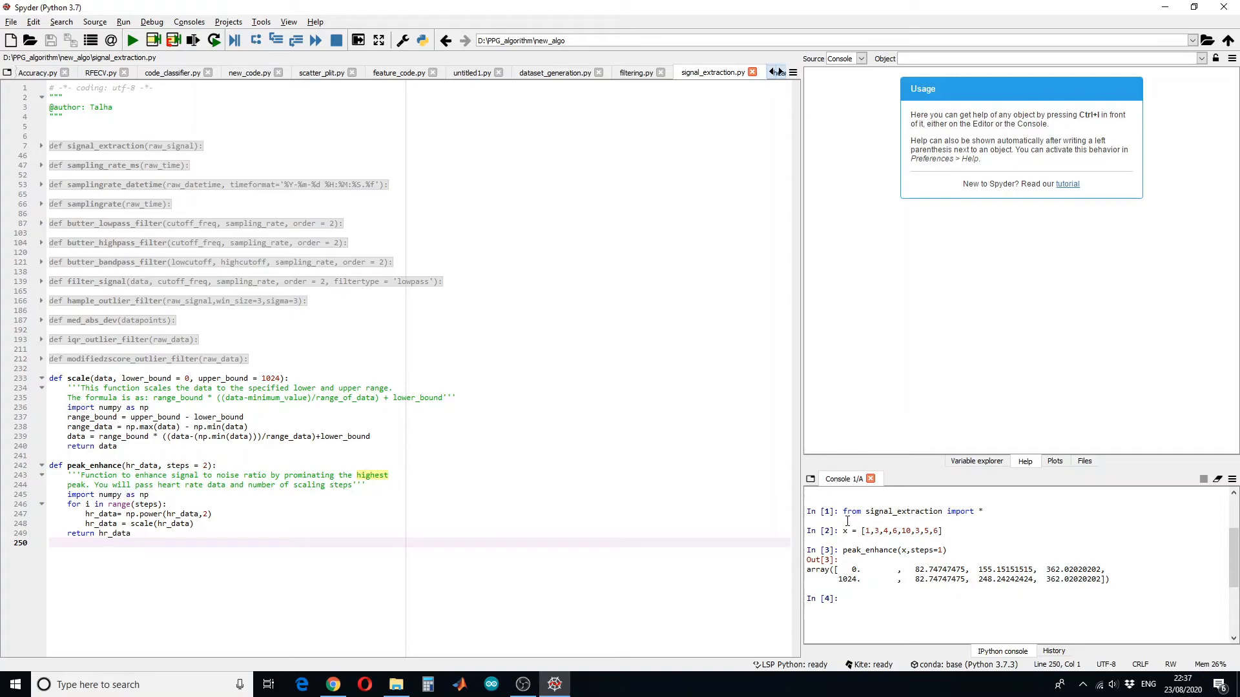
{"action": "type", "text": "peak_enhance(x,steps=1)"}
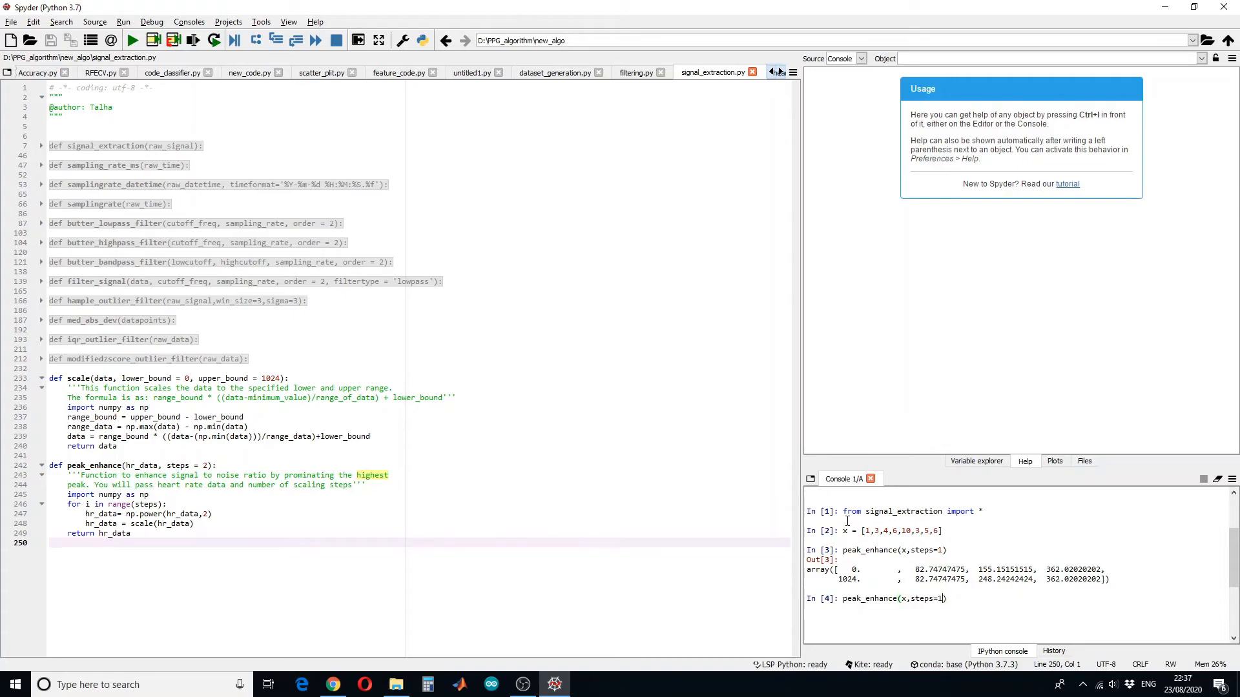
{"action": "key", "text": "Return"}
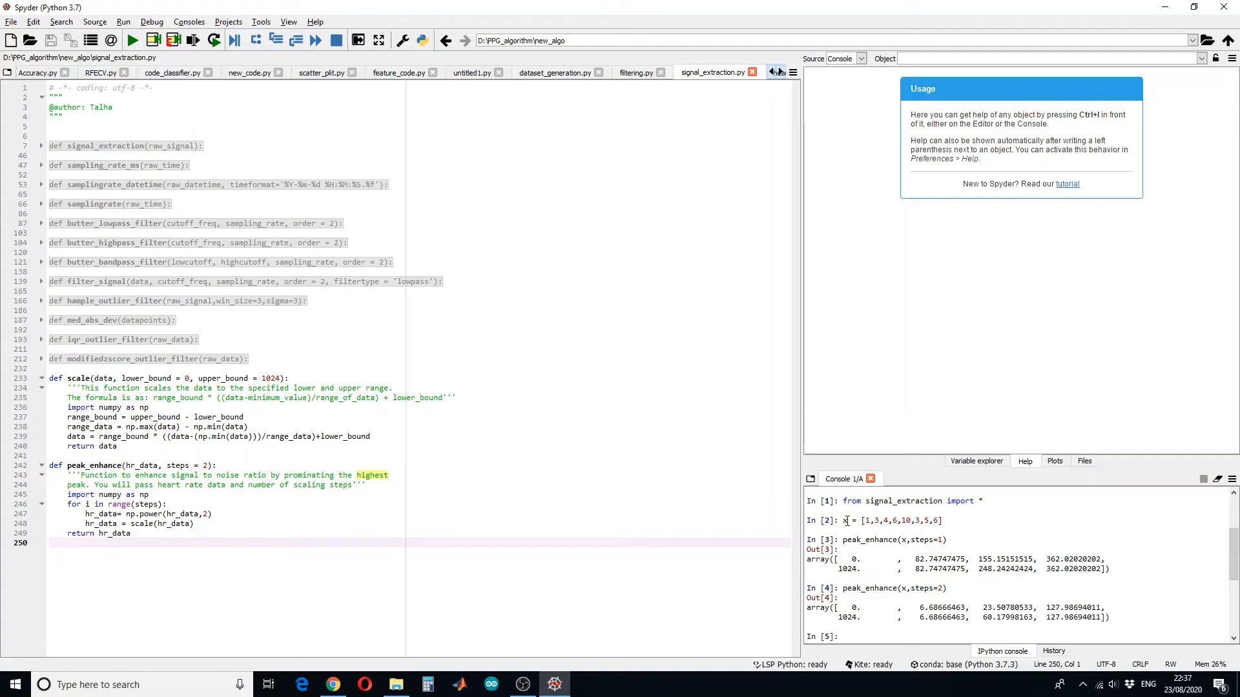